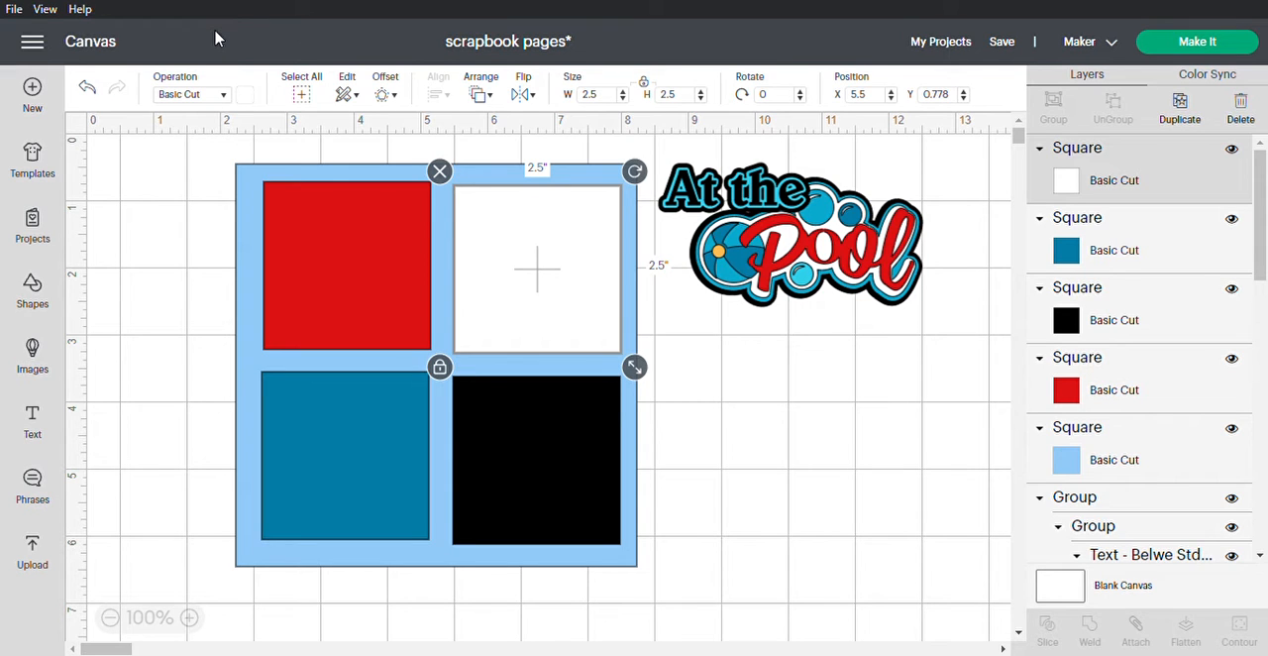
mouse_move(127, 269)
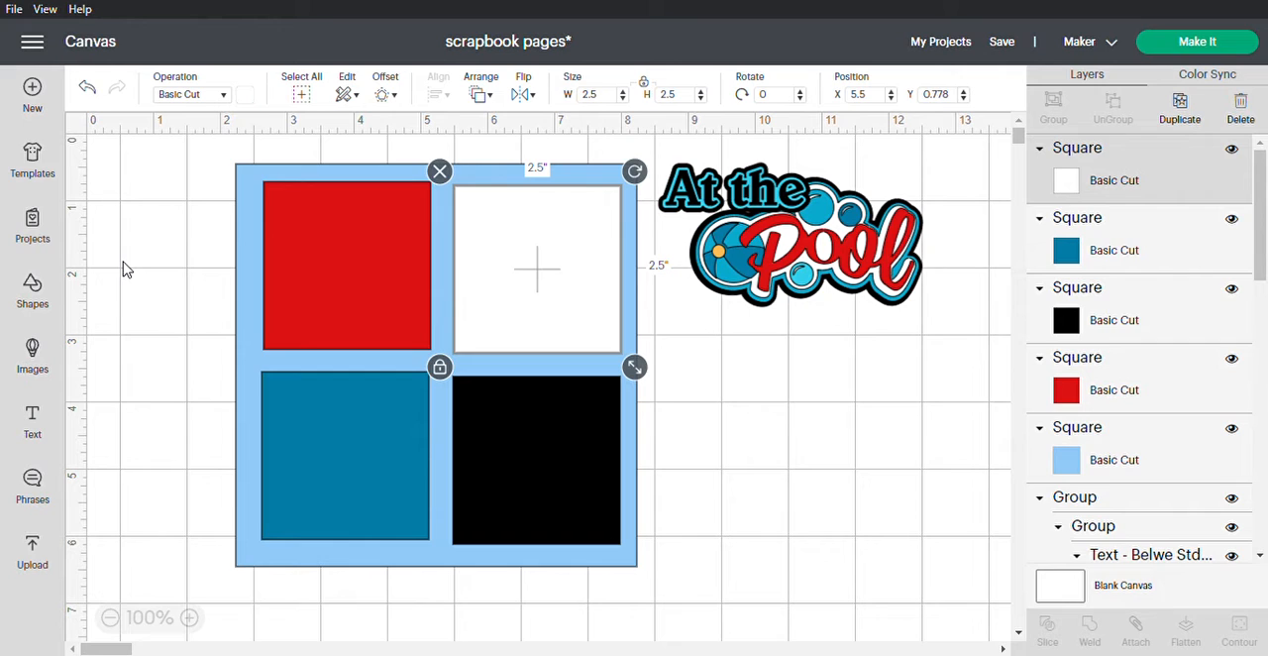
mouse_move(127, 261)
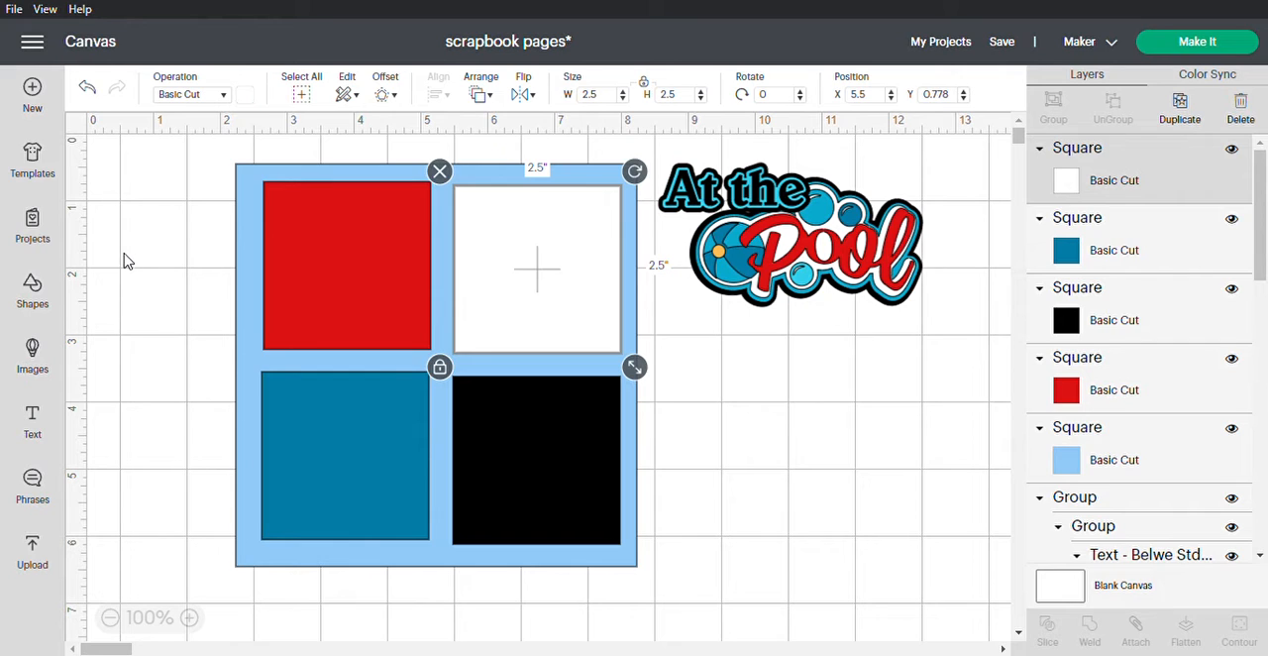
mouse_move(617, 267)
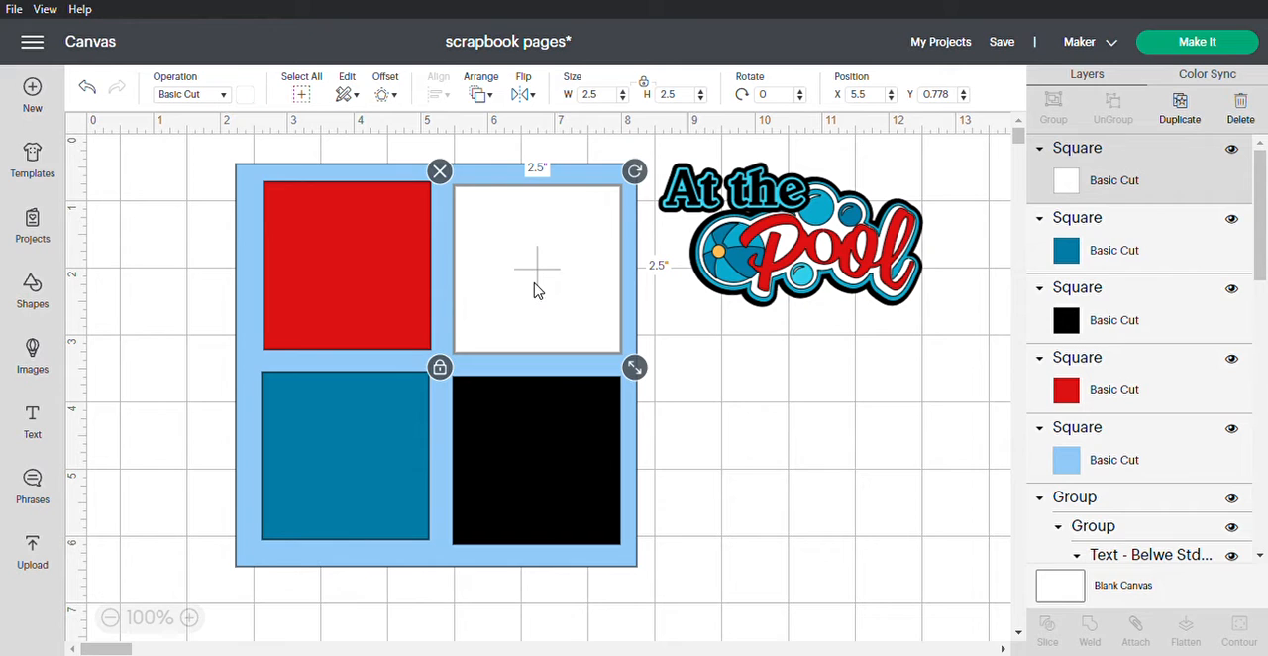
mouse_move(459, 334)
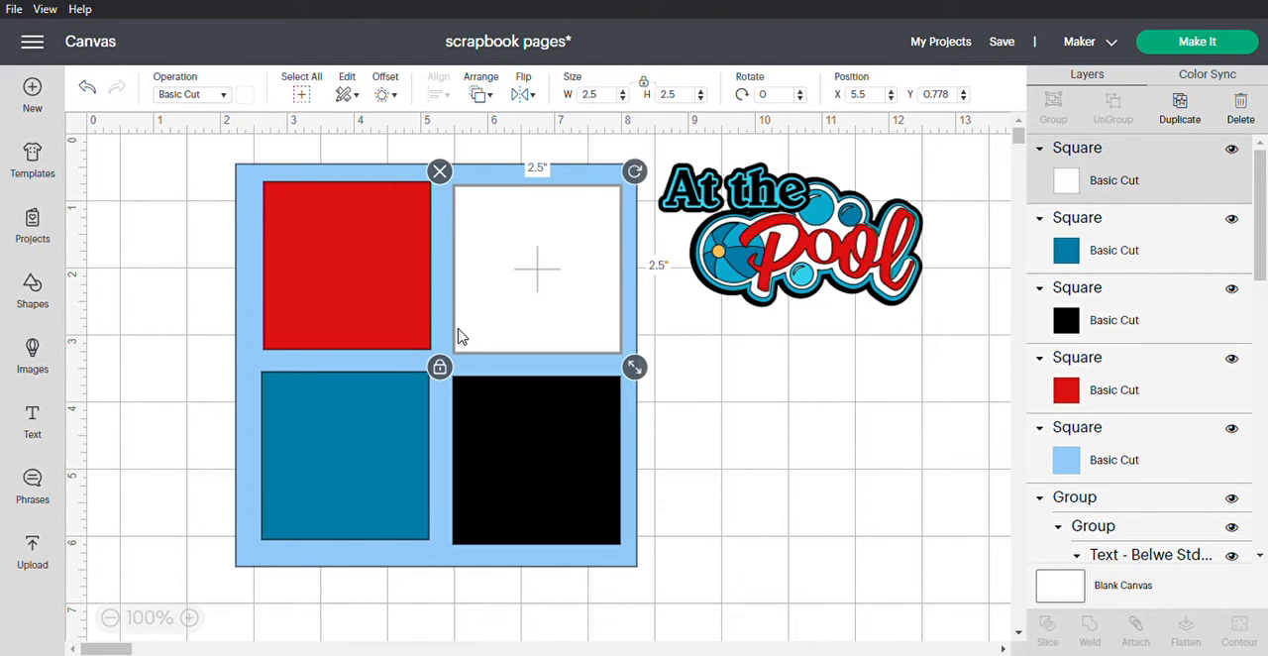
mouse_move(255, 315)
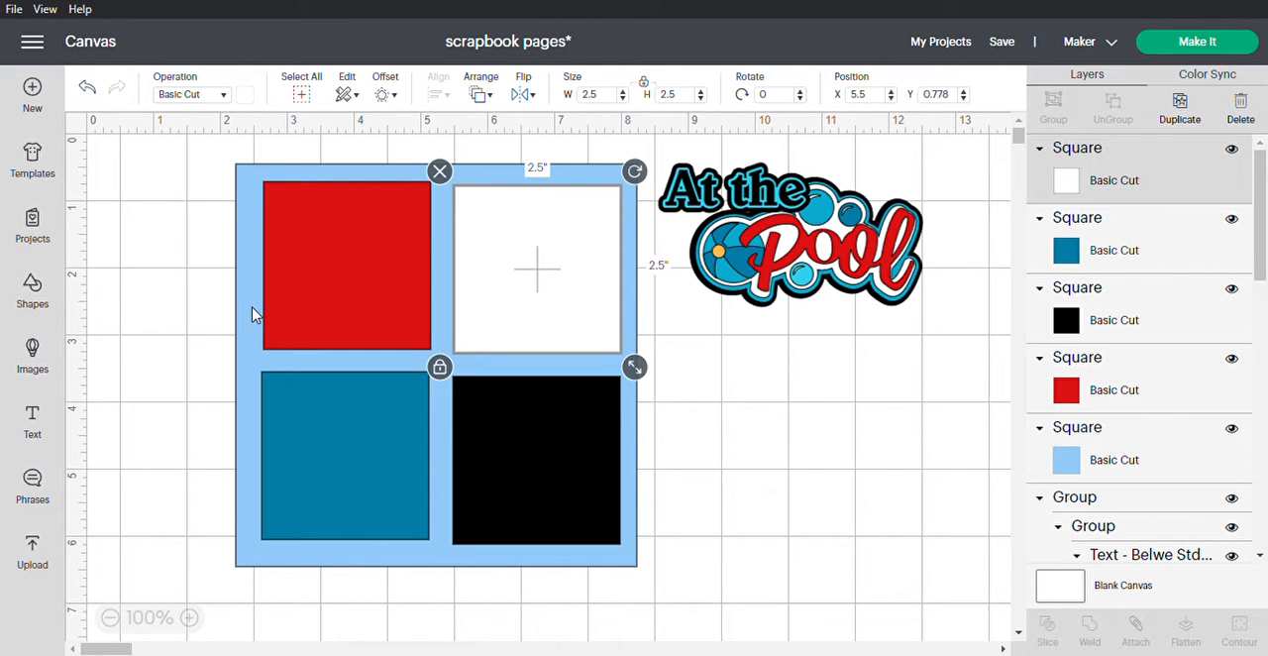
mouse_move(331, 321)
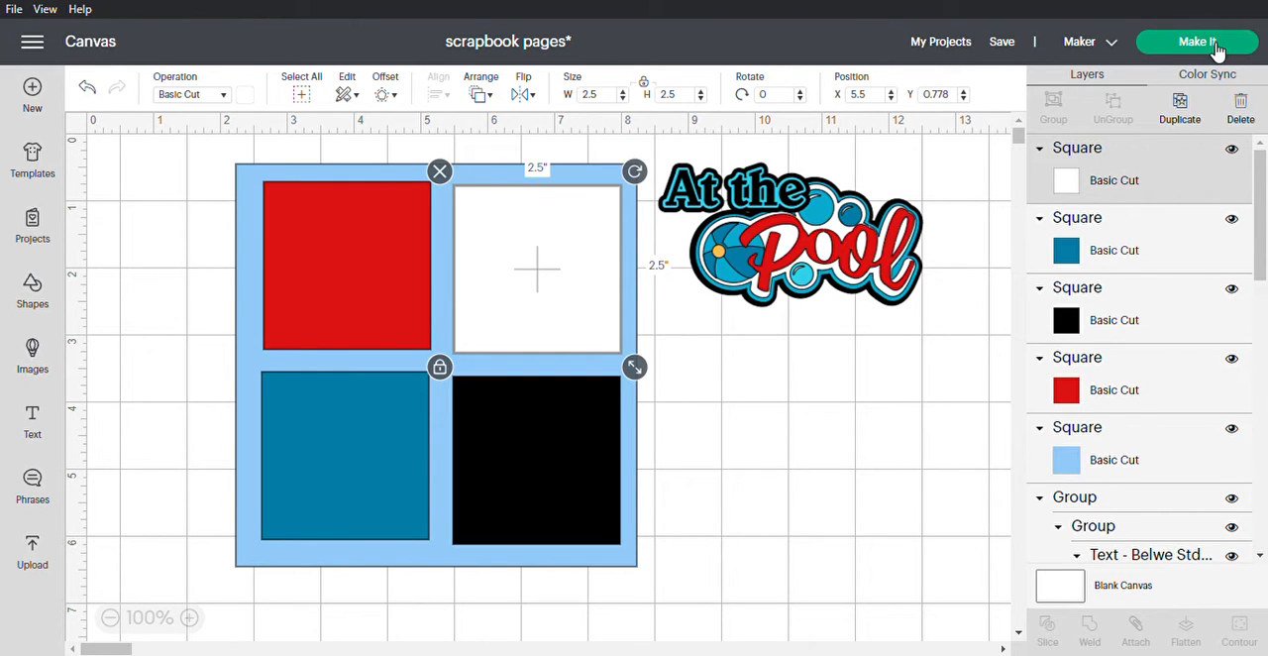
- Open the mat preview, shift mat 1's square and cloud to its right edge, and show mat 2
left_click(1197, 40)
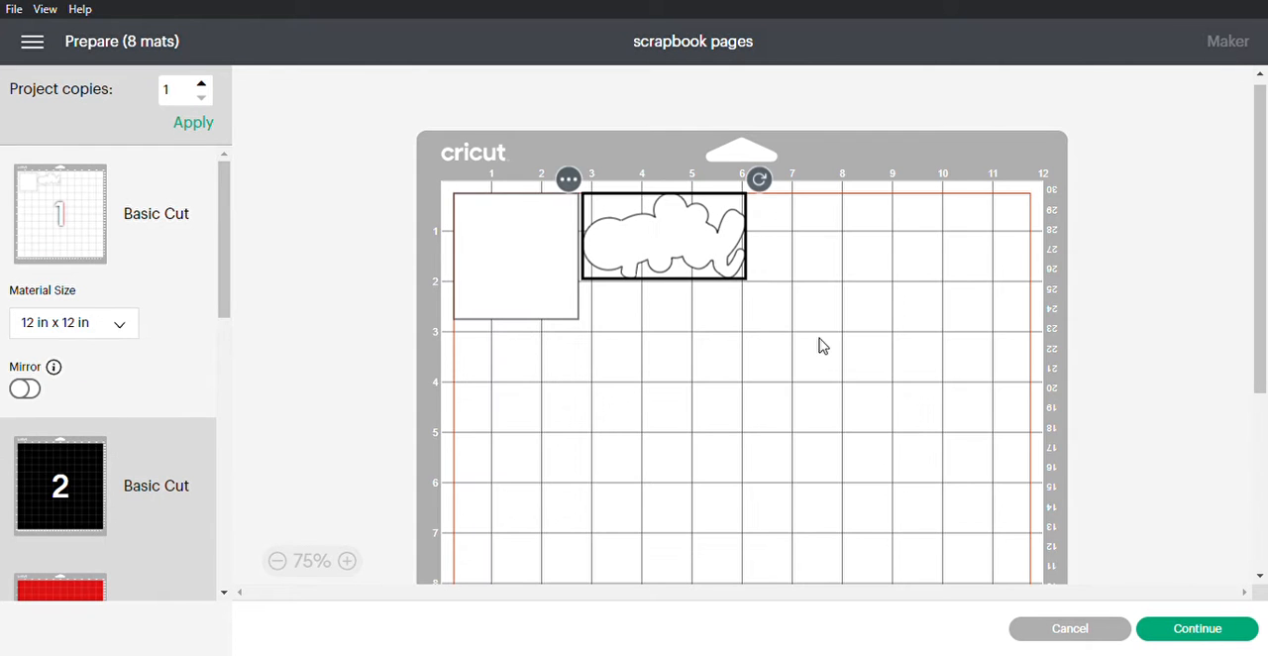
mouse_move(532, 282)
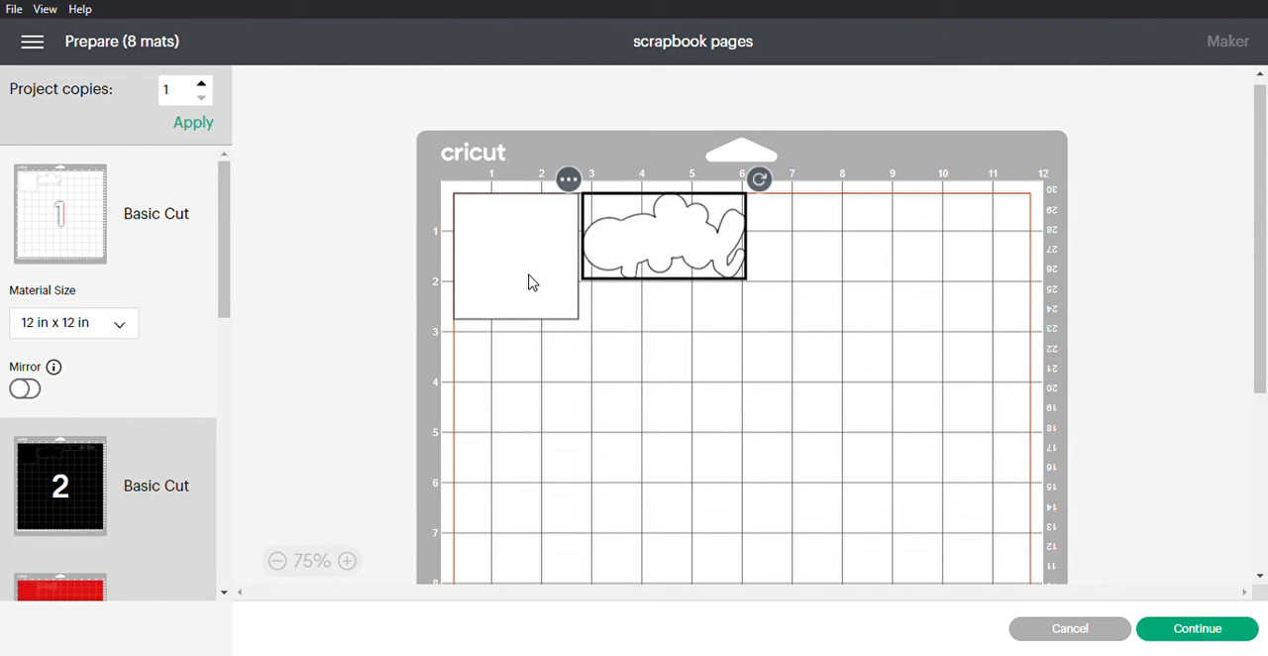
left_click_drag(664, 235, 948, 241)
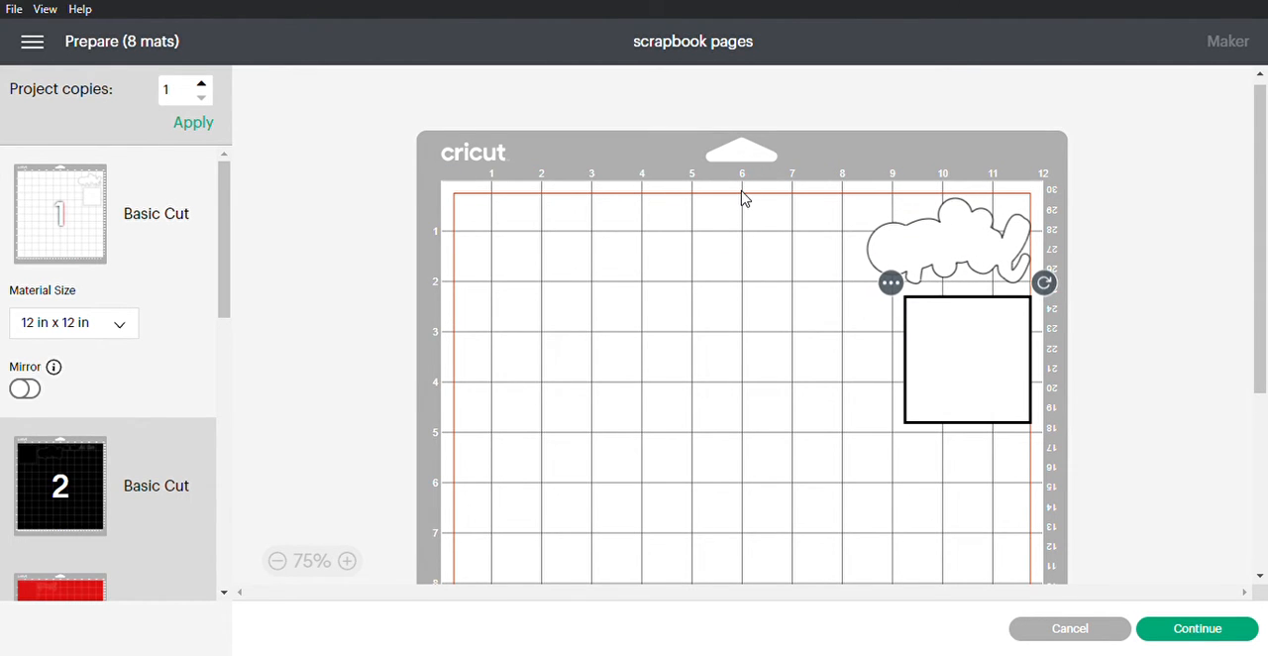
mouse_move(748, 486)
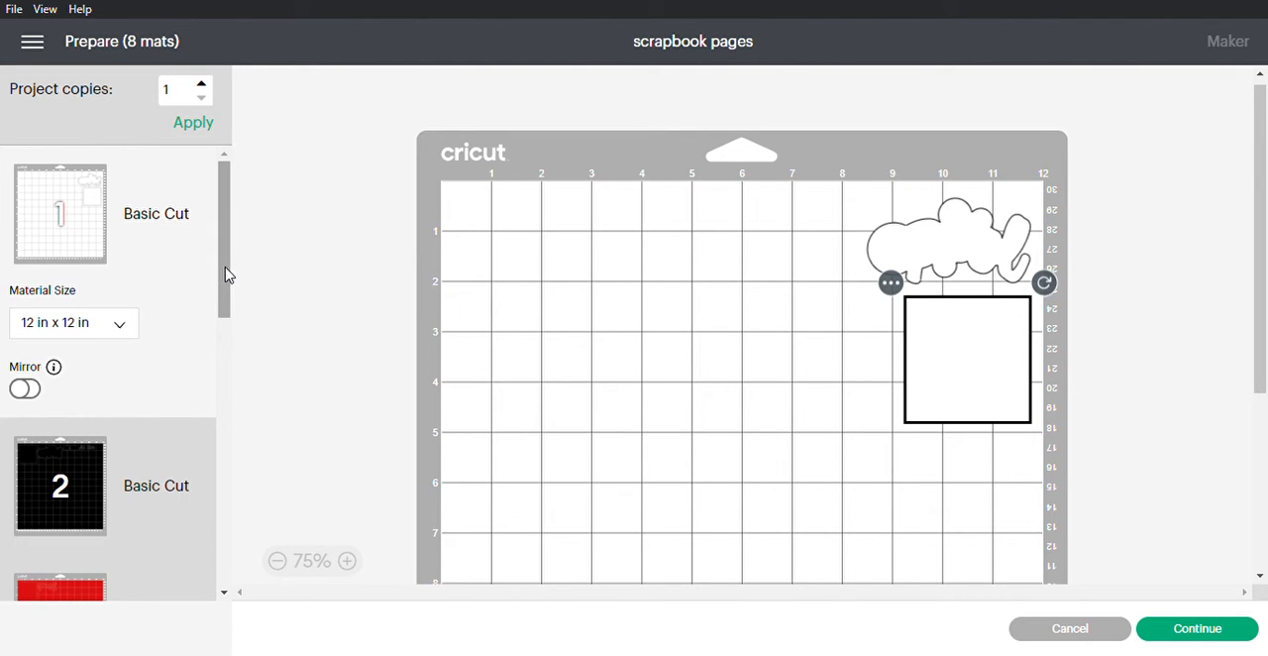
scroll("down", 3)
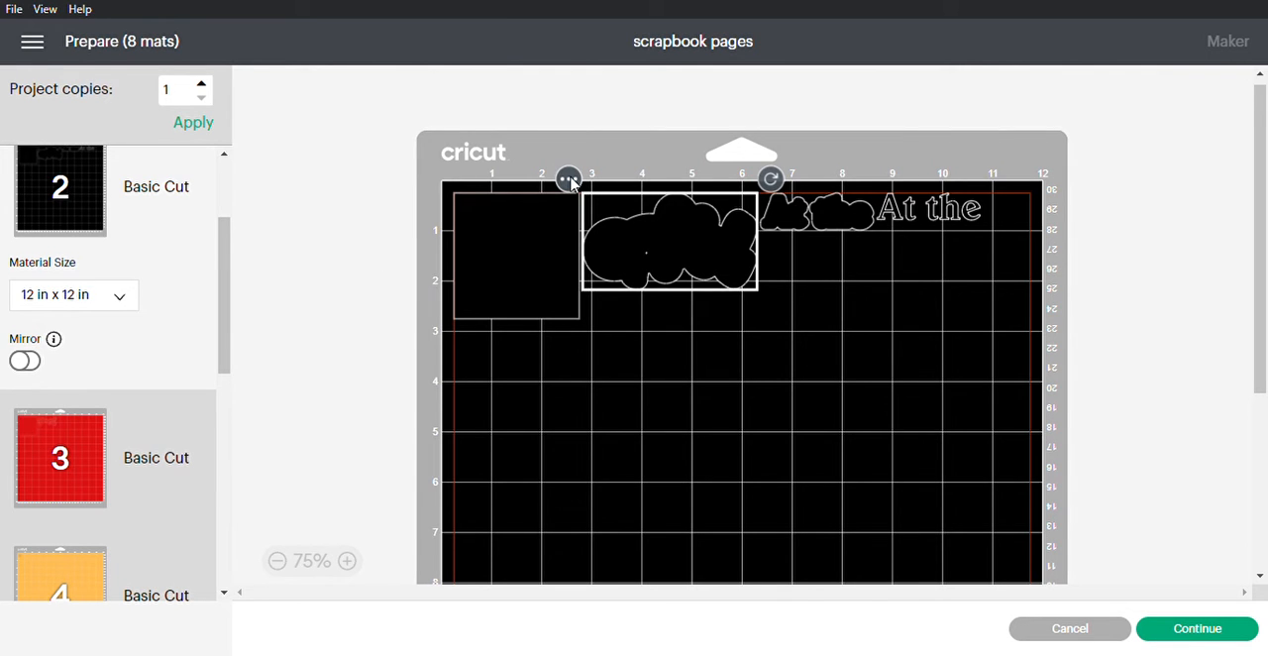
- Move the black cloud piece from mat 2 onto mat 1, in its lower-left area
left_click(569, 179)
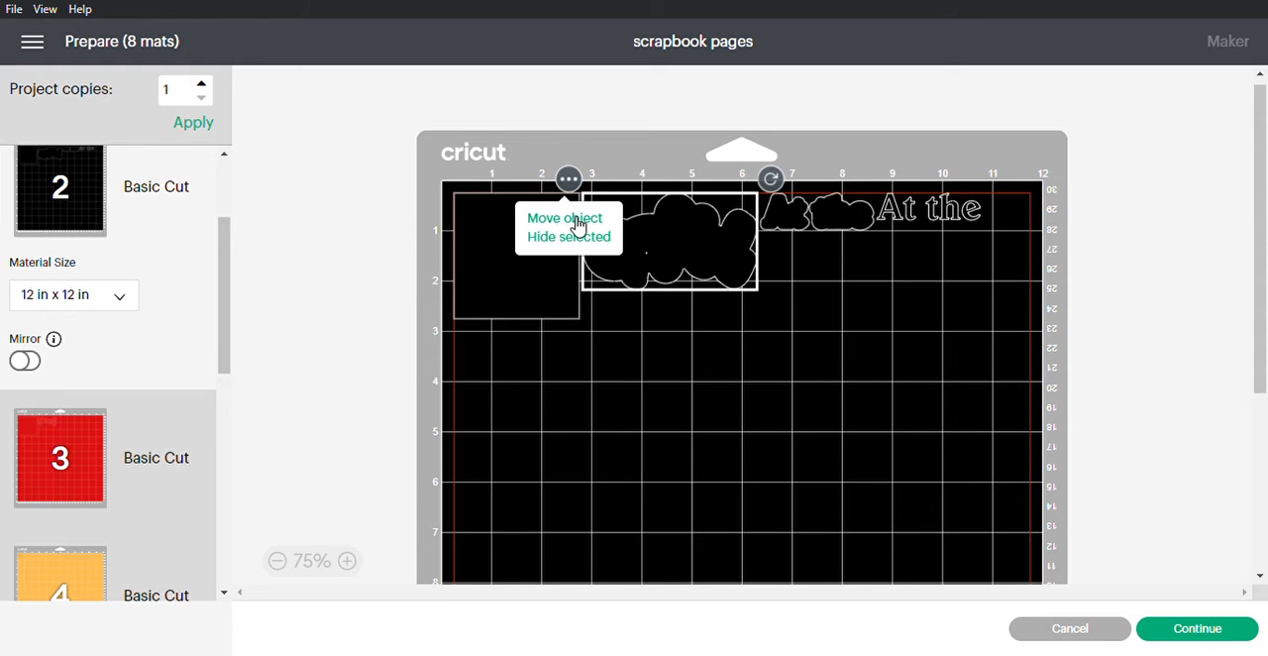
left_click(564, 218)
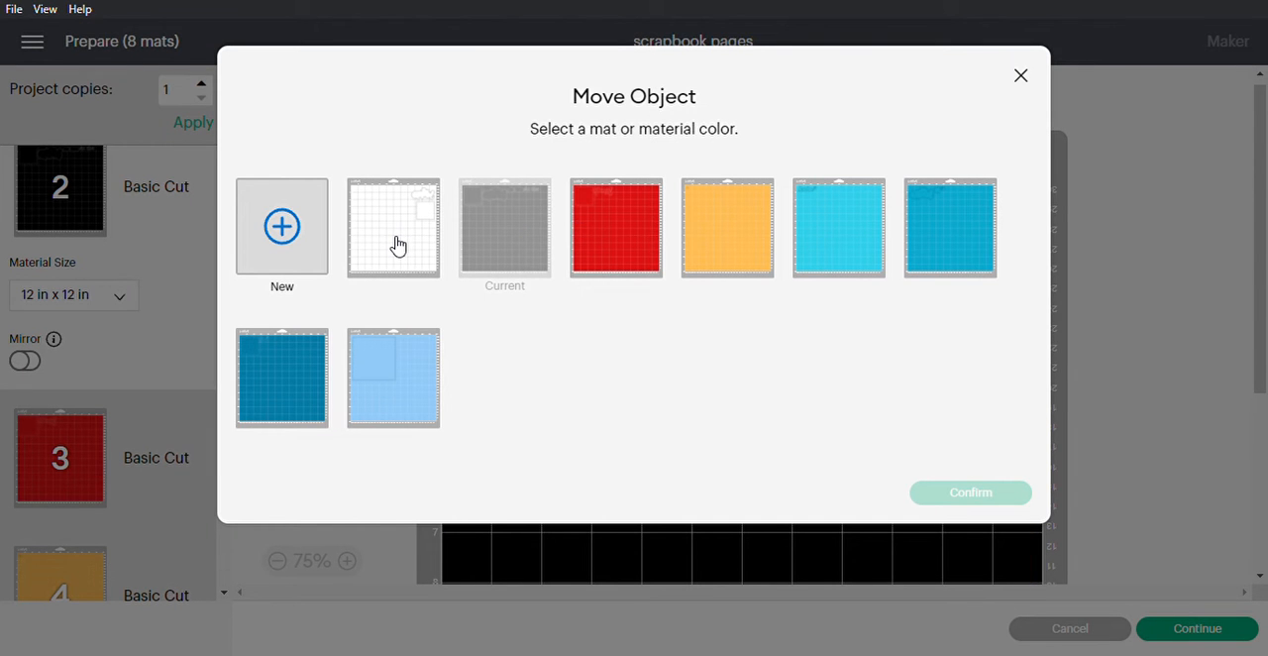
left_click(392, 228)
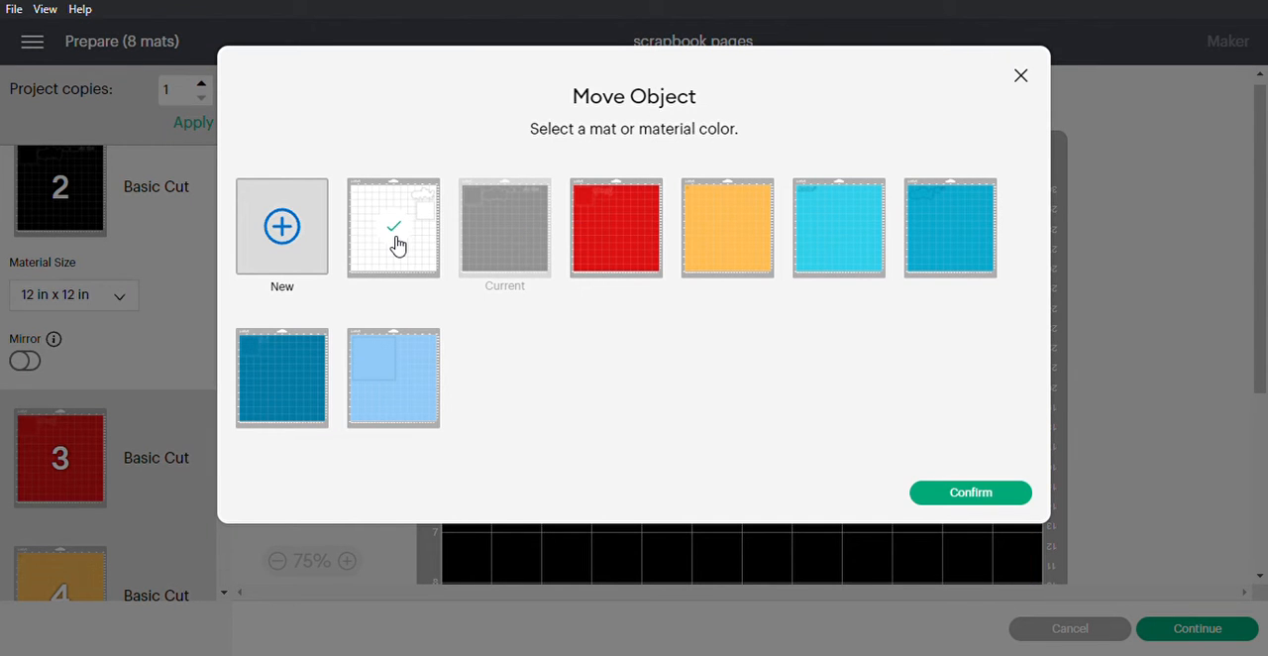
left_click(969, 492)
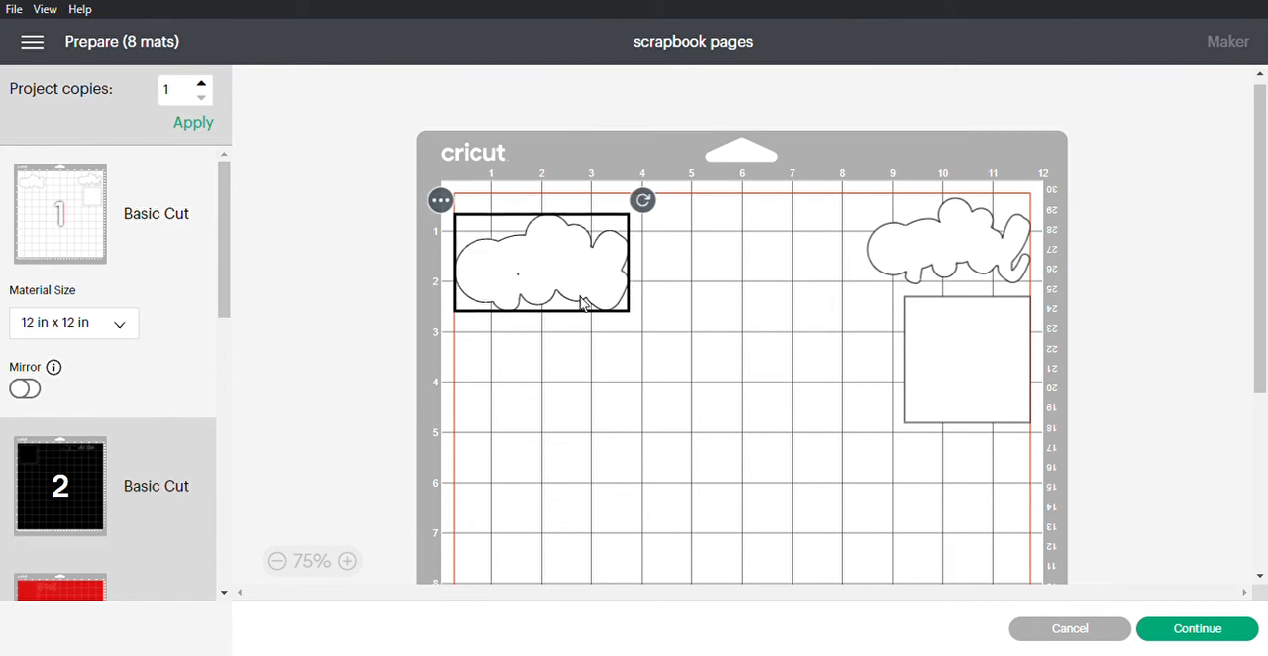
left_click_drag(542, 263, 542, 542)
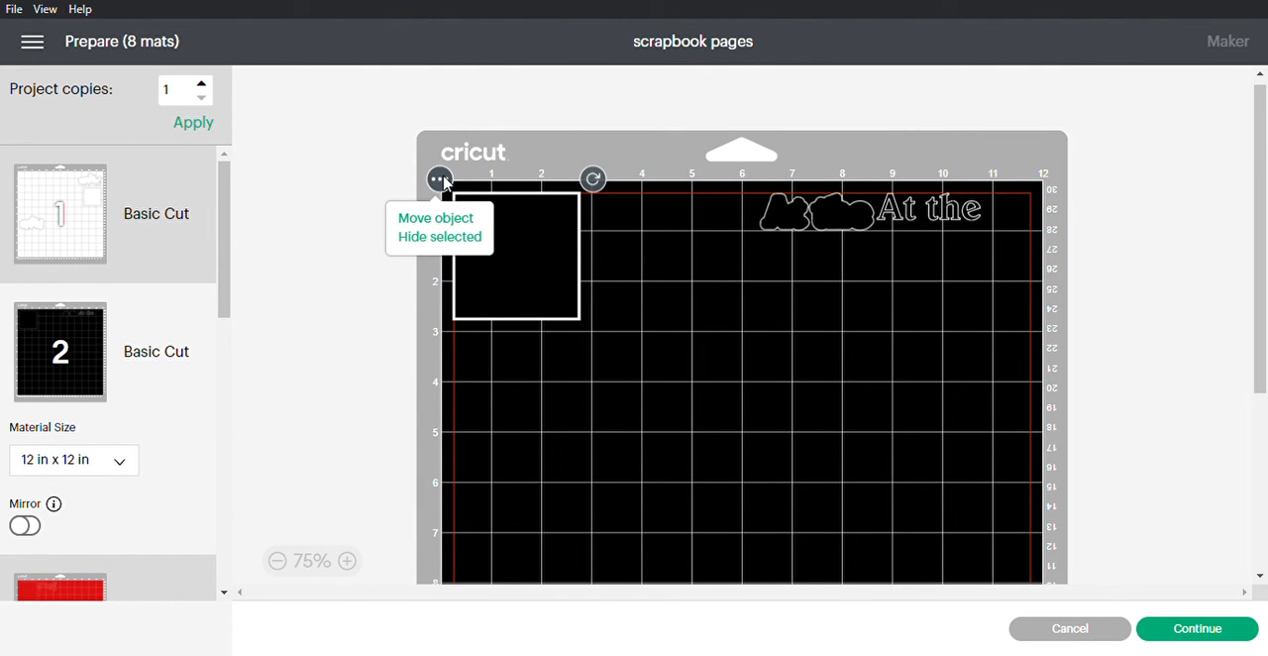
- Move the black square onto mat 1 and place it just below the black cloud piece
left_click(435, 218)
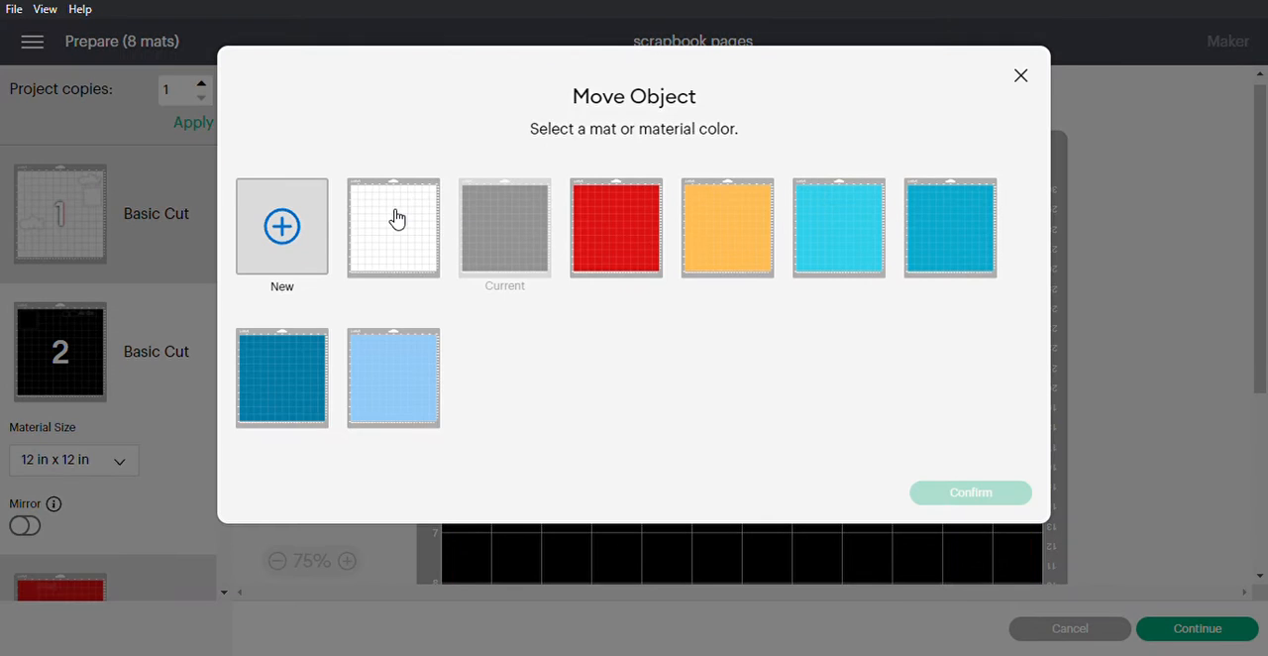
left_click(394, 226)
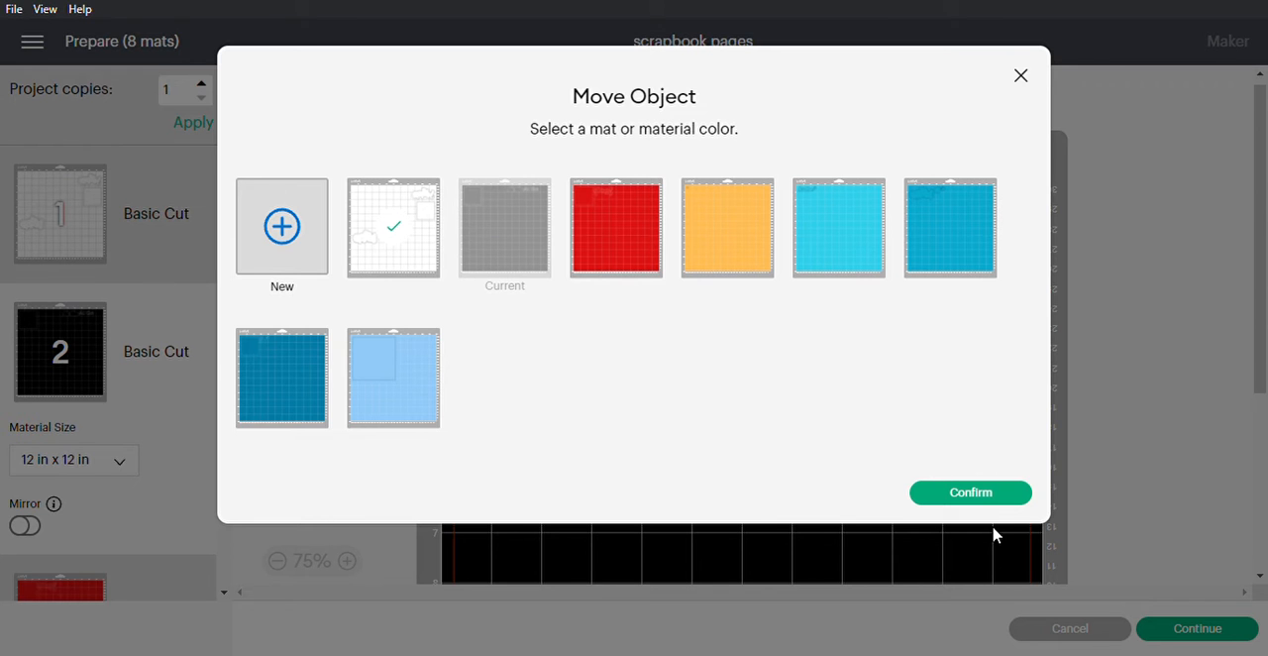
left_click(968, 492)
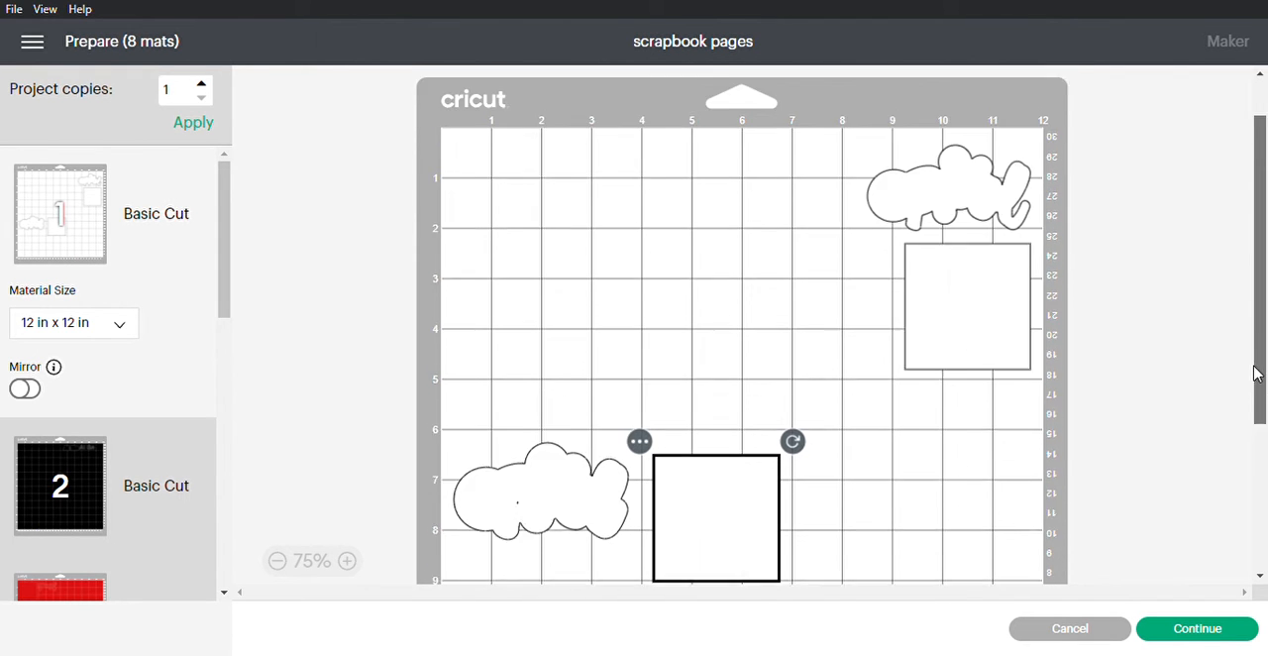
scroll("down", 3)
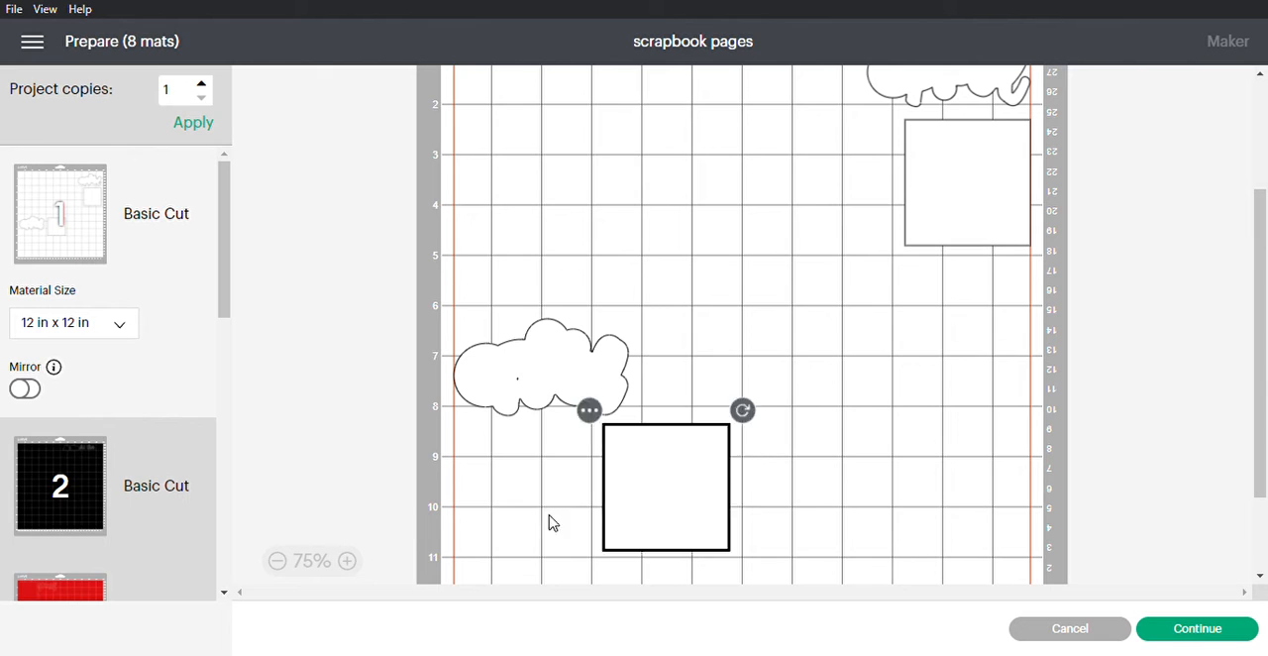
left_click_drag(664, 486, 533, 492)
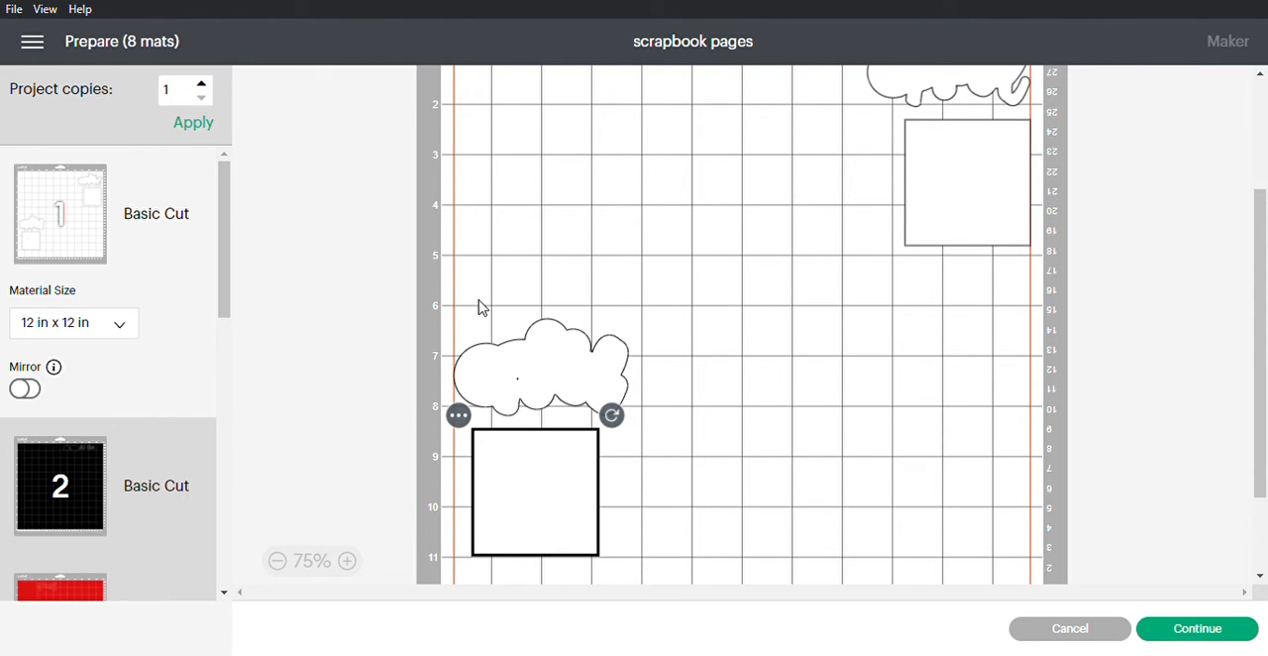
mouse_move(811, 424)
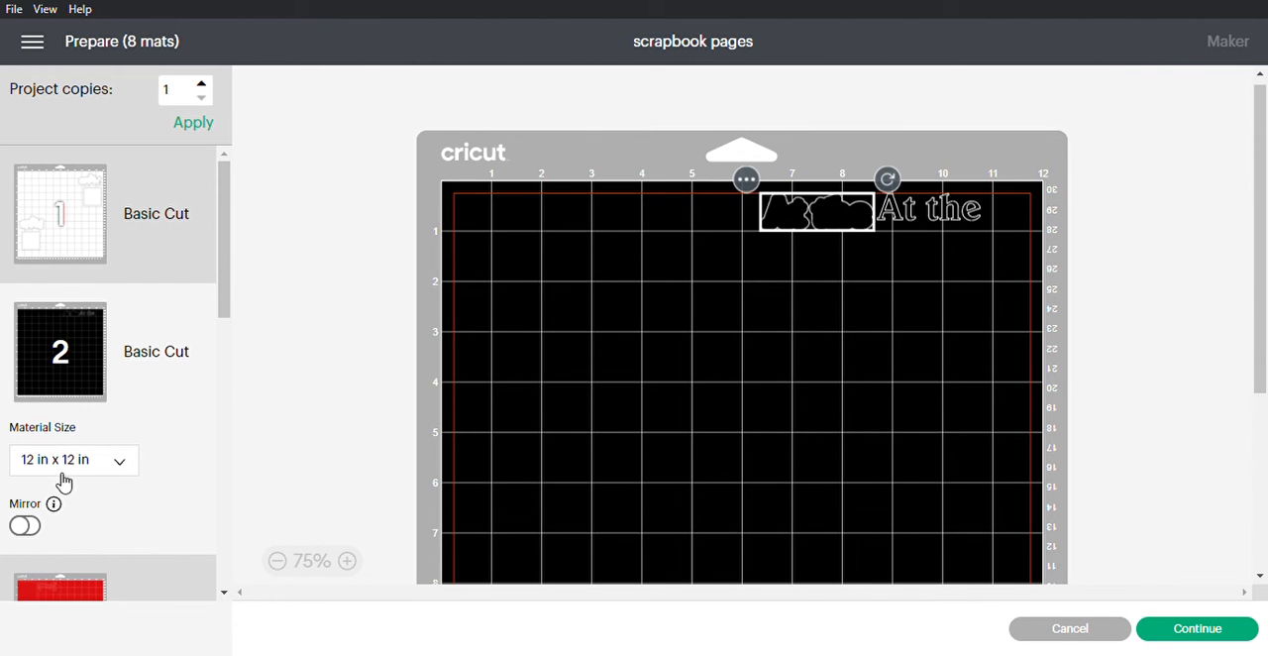
- Send the small black cloud piece to mat 1's top edge, leaving only 'At the' on mat 2
left_click(746, 179)
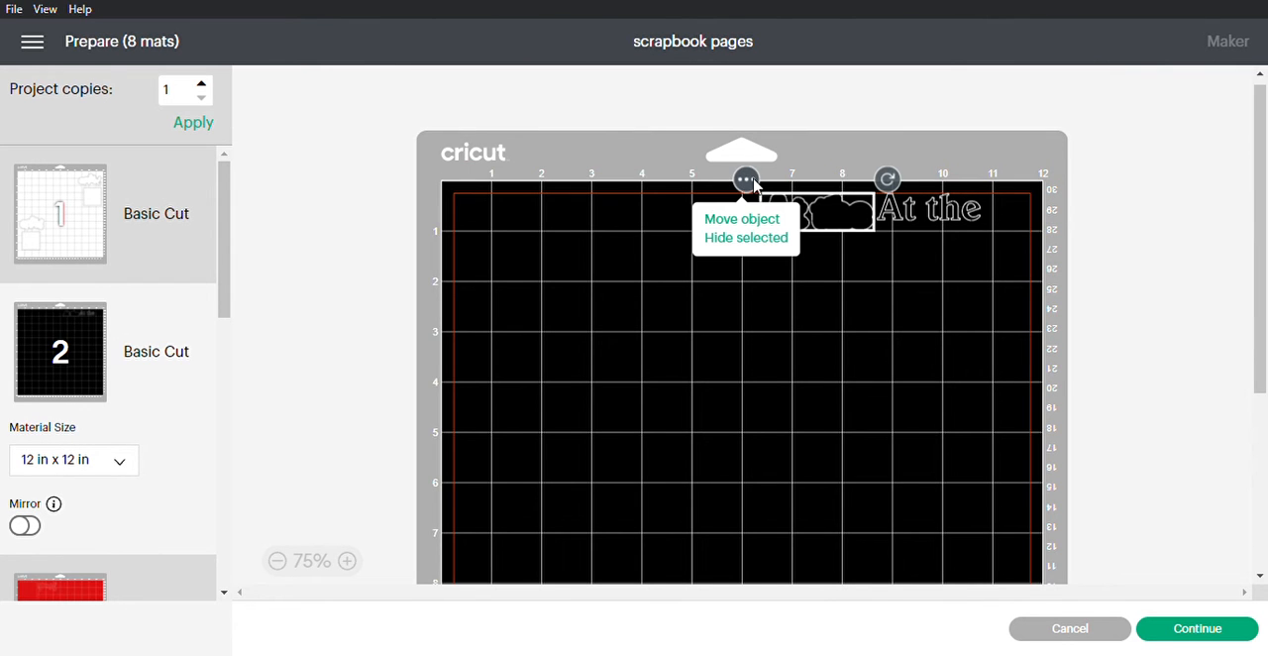
left_click(740, 218)
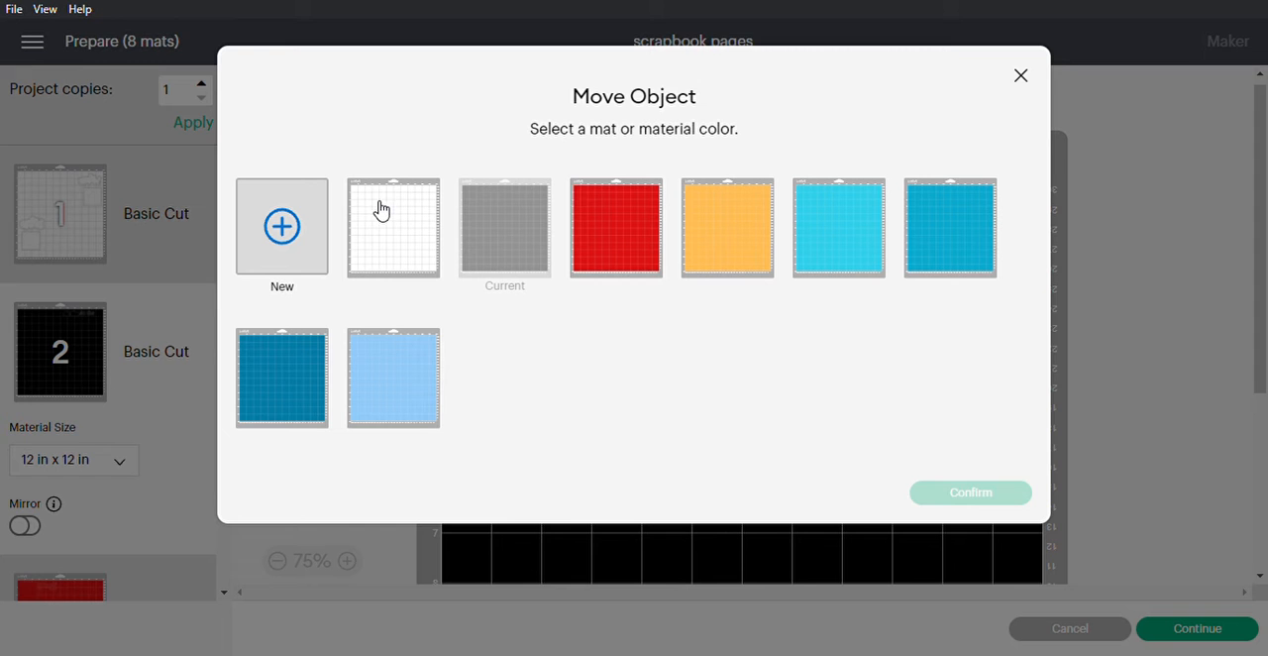
left_click(393, 227)
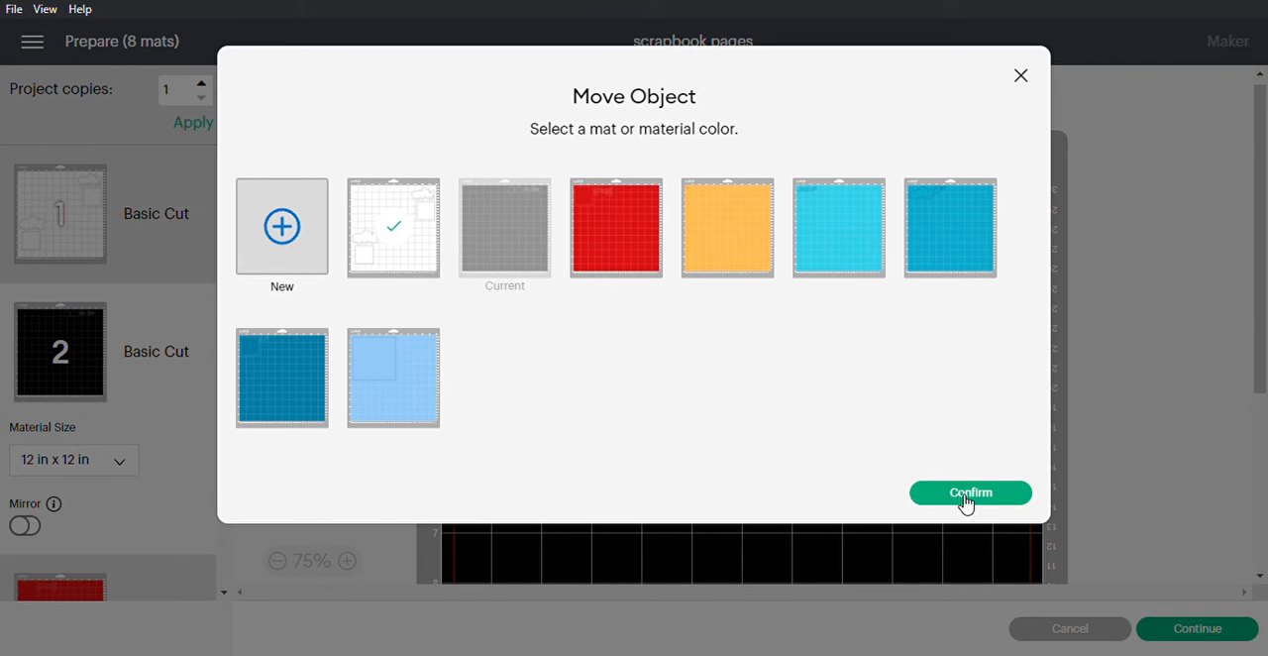
left_click(970, 492)
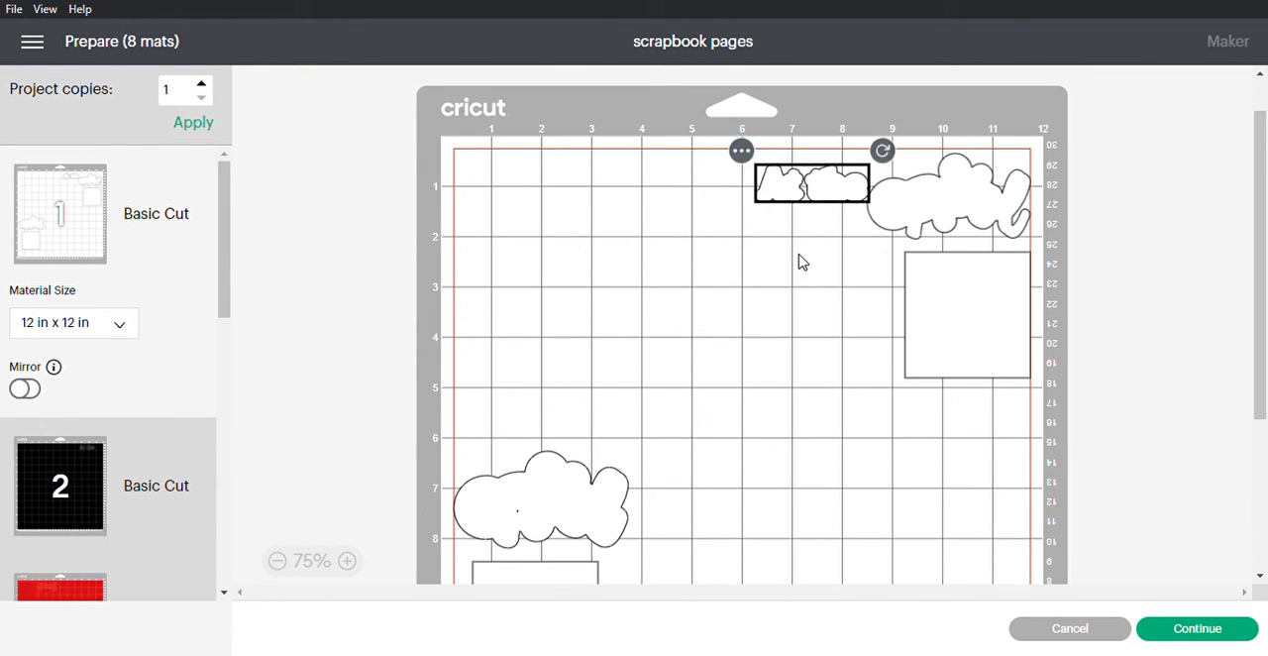
scroll("down", 3)
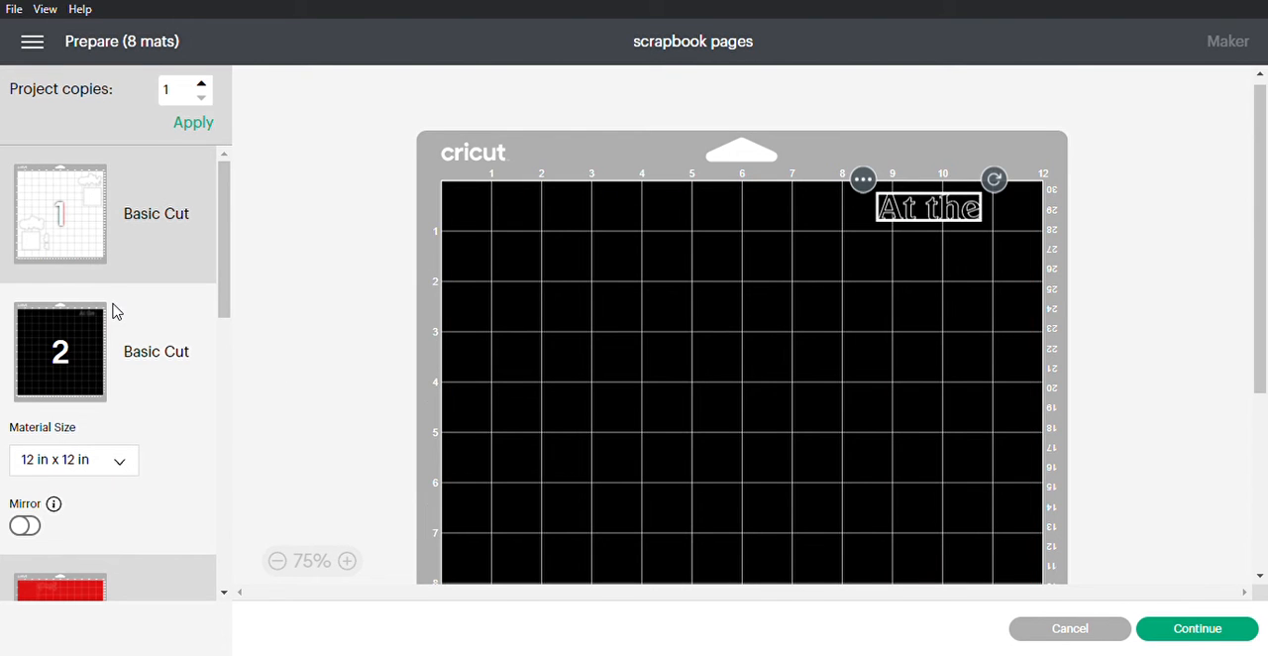
mouse_move(669, 272)
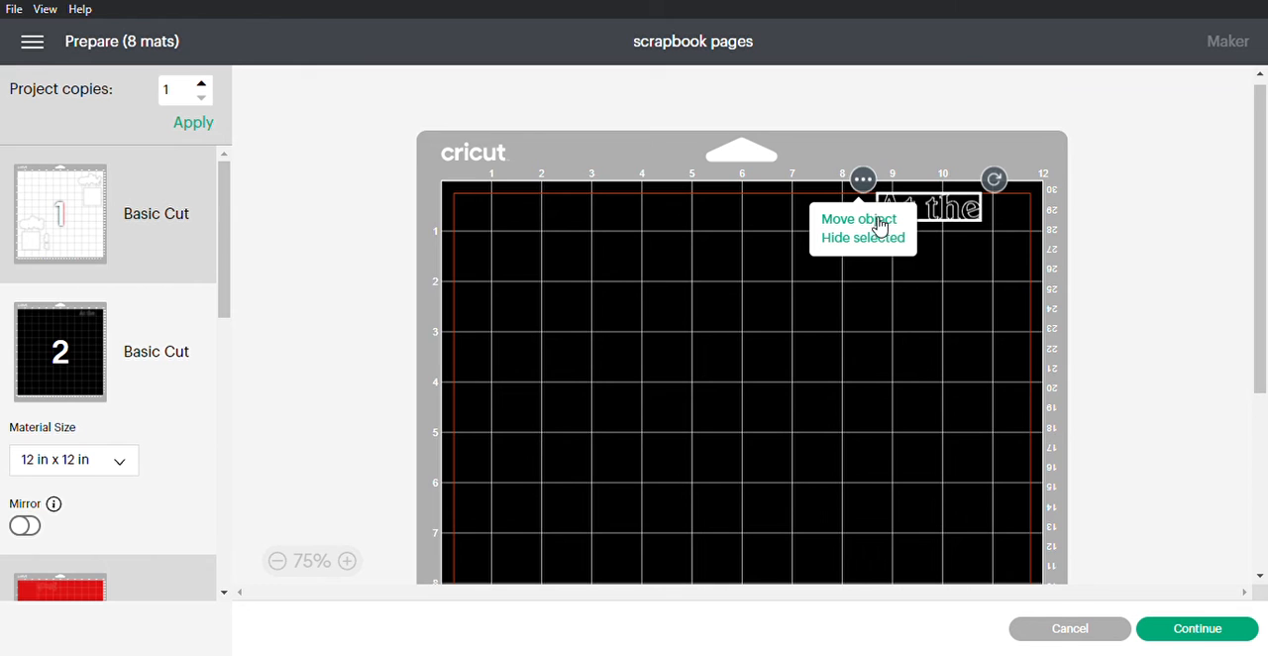
- Move the 'At the' text to mat 1, rotated vertical beside the lower cloud, then show red mat 3
left_click(858, 219)
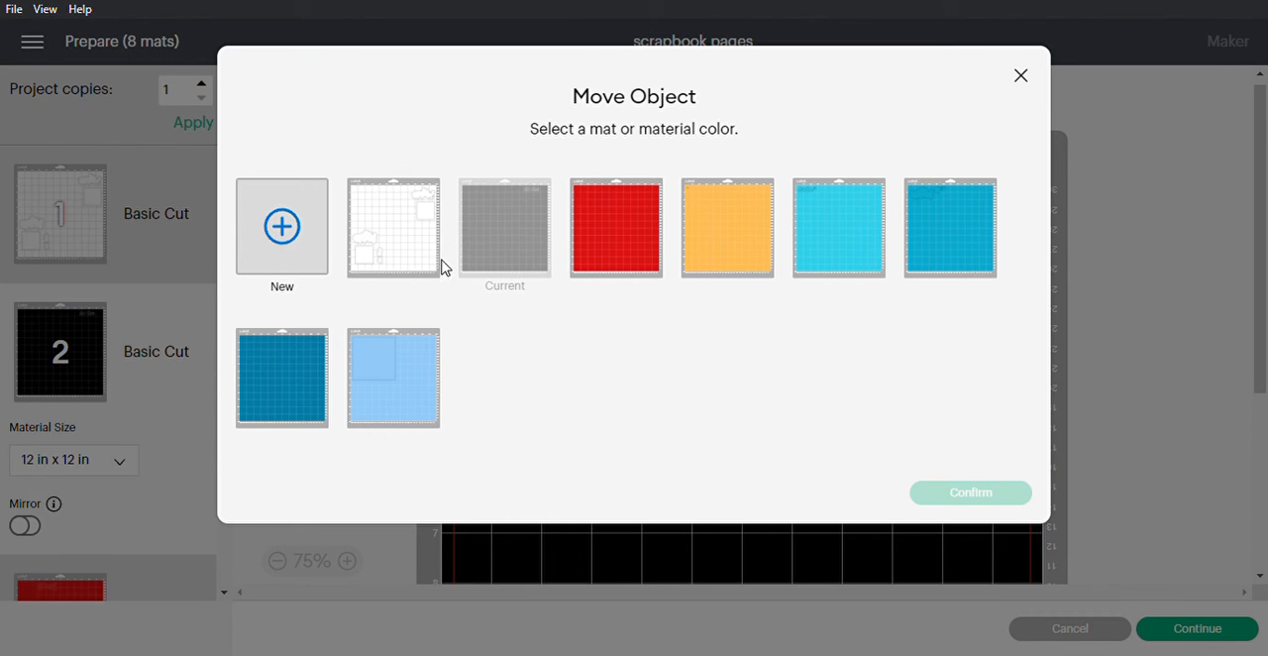
left_click(392, 227)
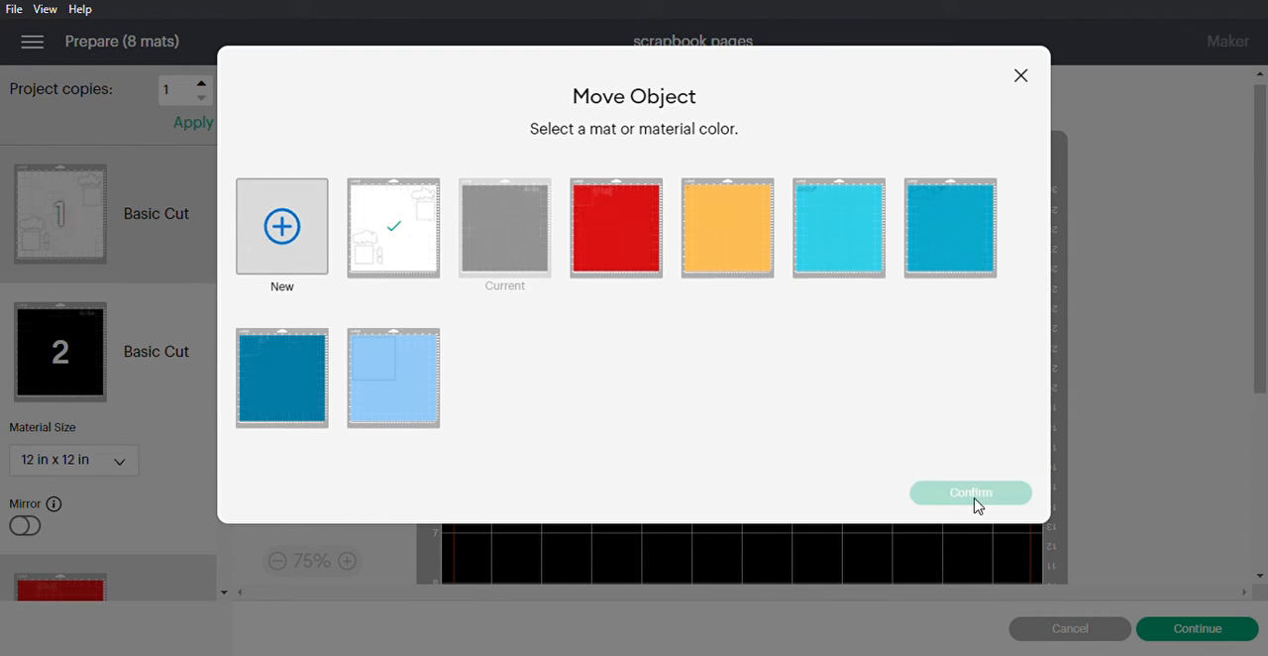
left_click(970, 492)
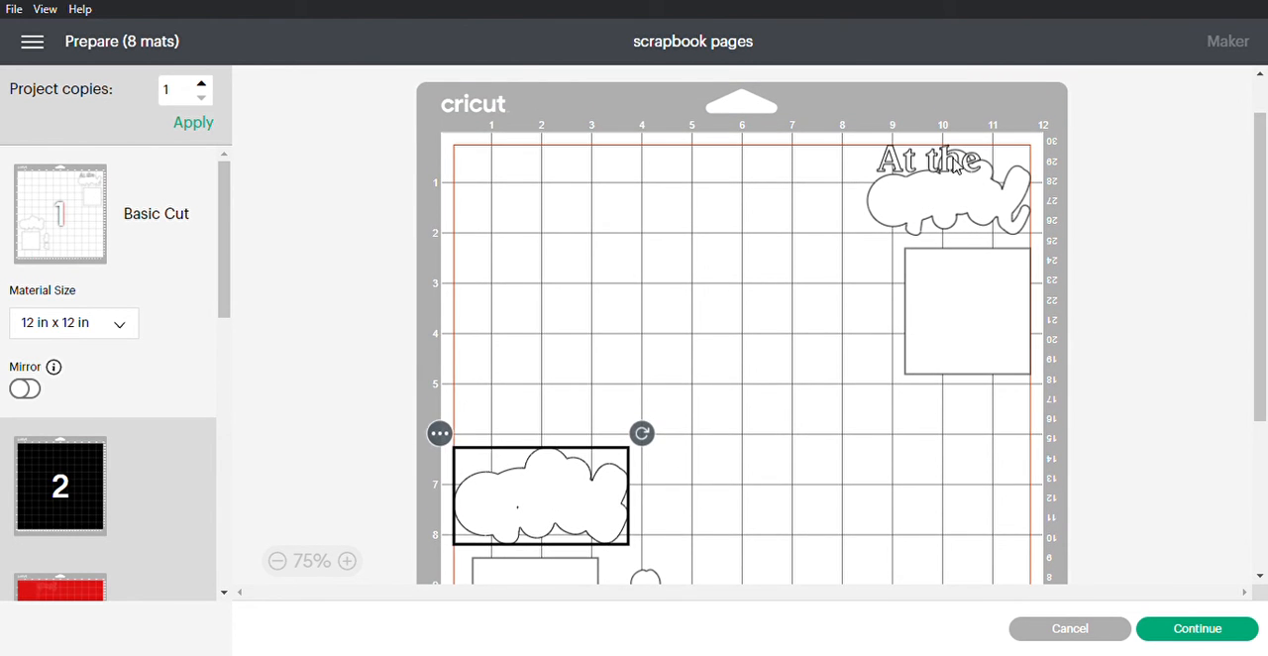
left_click_drag(926, 162, 717, 522)
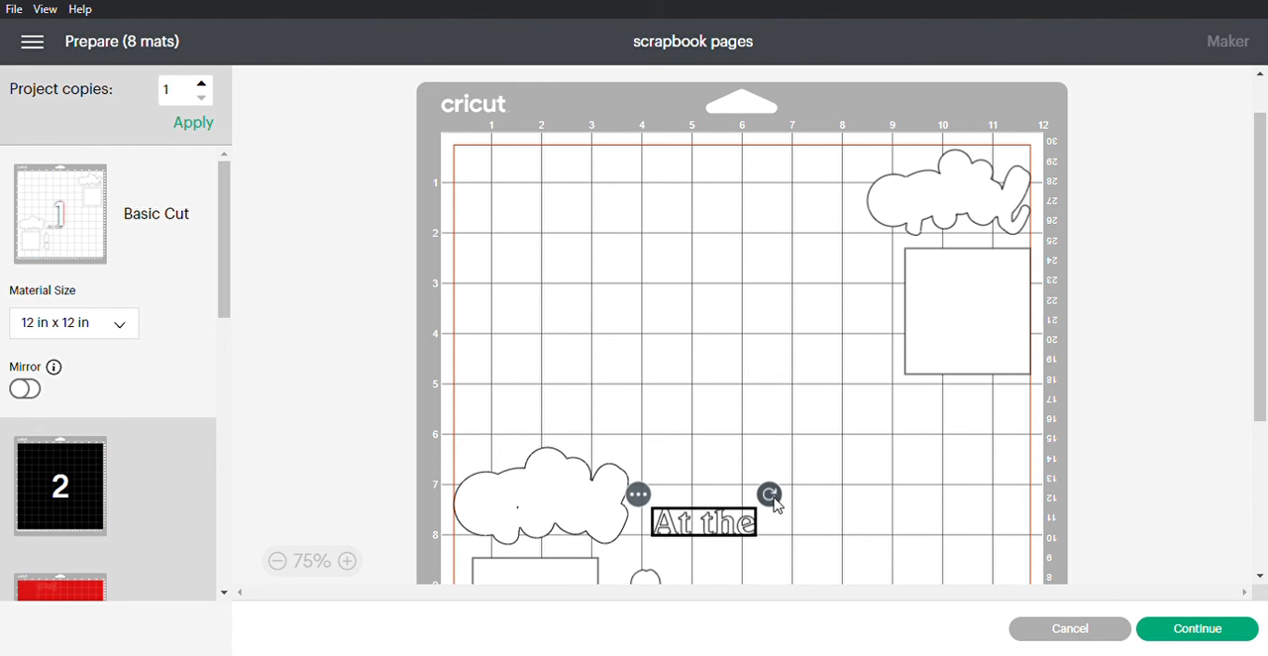
left_click_drag(771, 494, 716, 565)
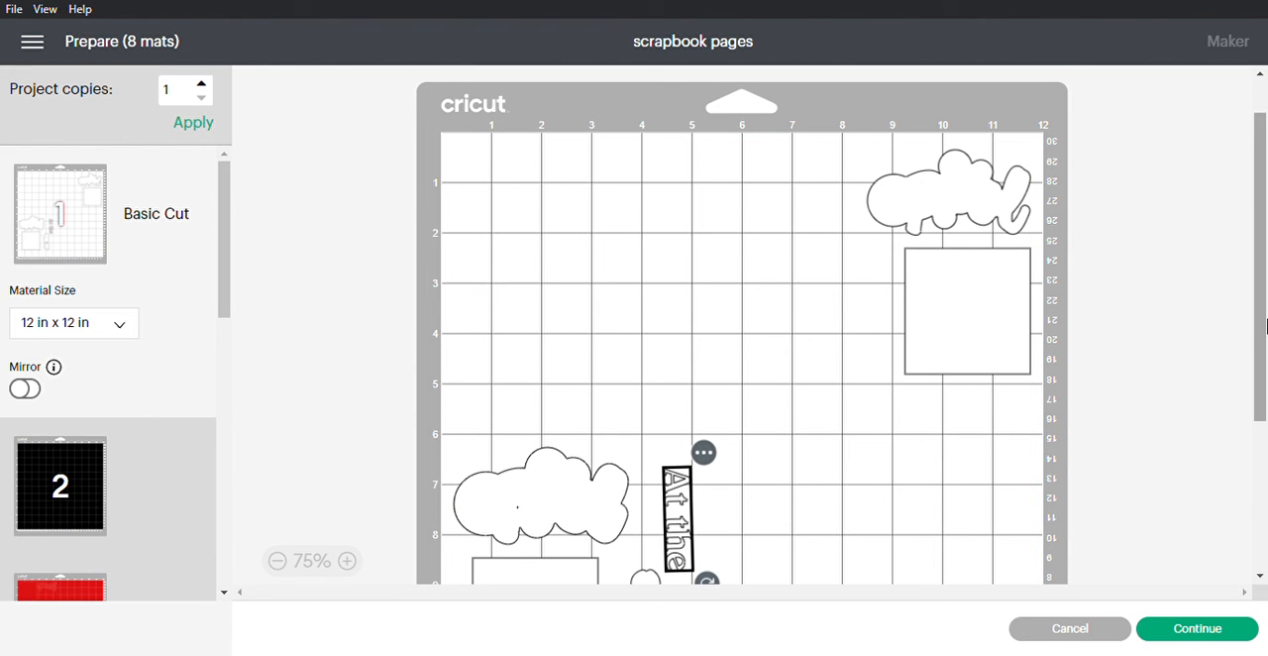
scroll("down", 3)
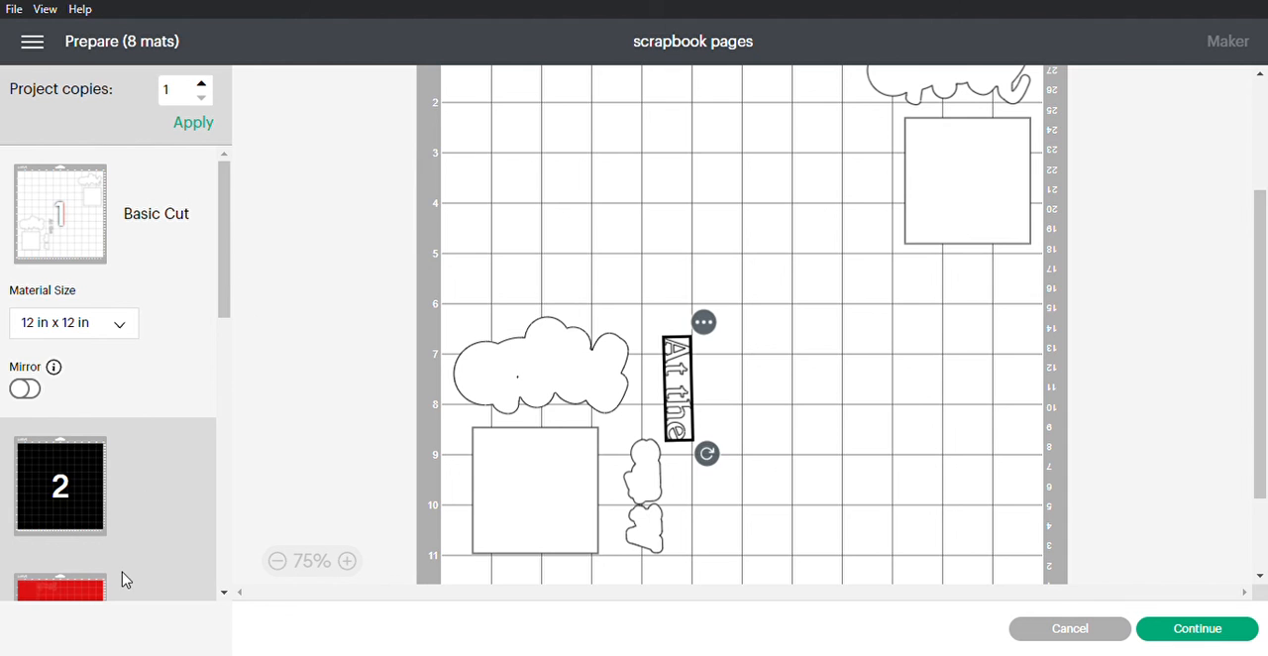
scroll("down", 3)
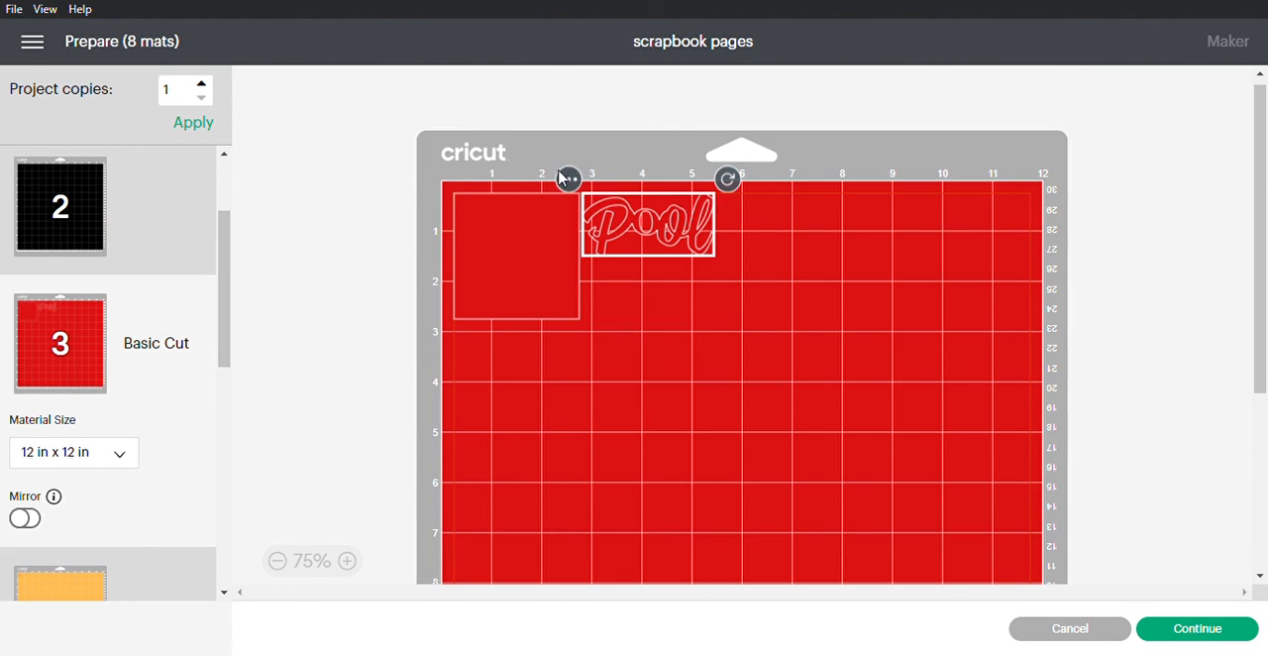
- Move the red 'Pool' word onto mat 1's right side, level with the lower cloud
left_click(568, 179)
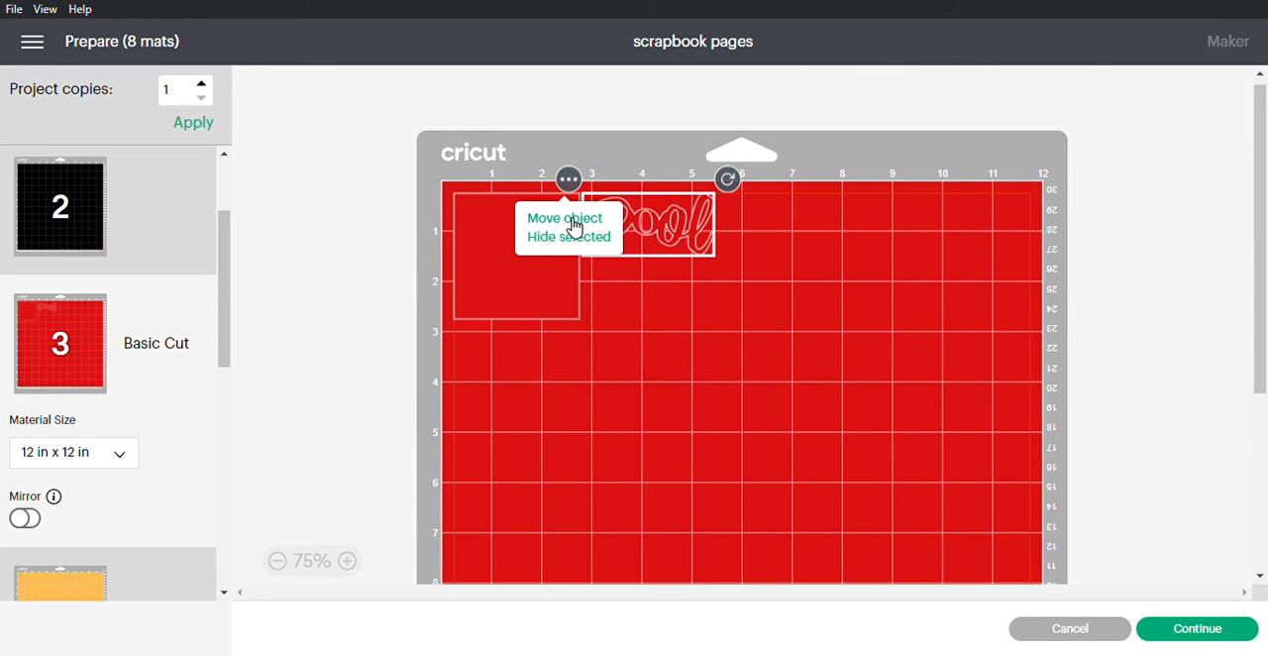
left_click(564, 217)
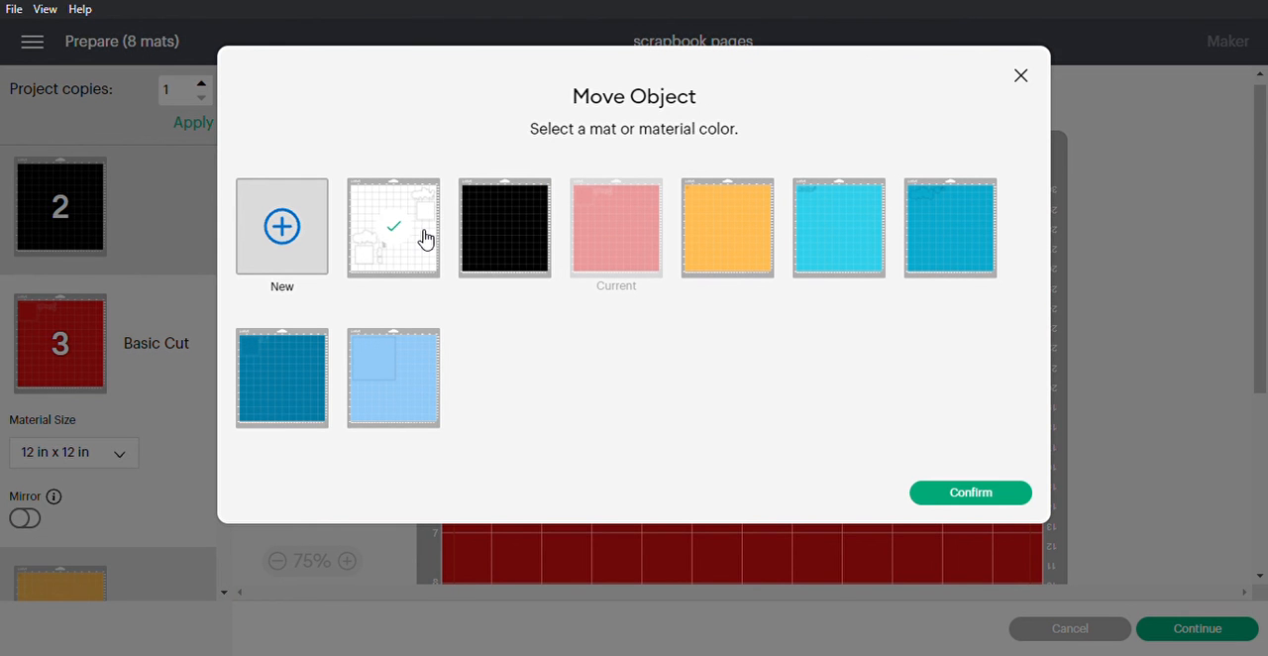
left_click(970, 492)
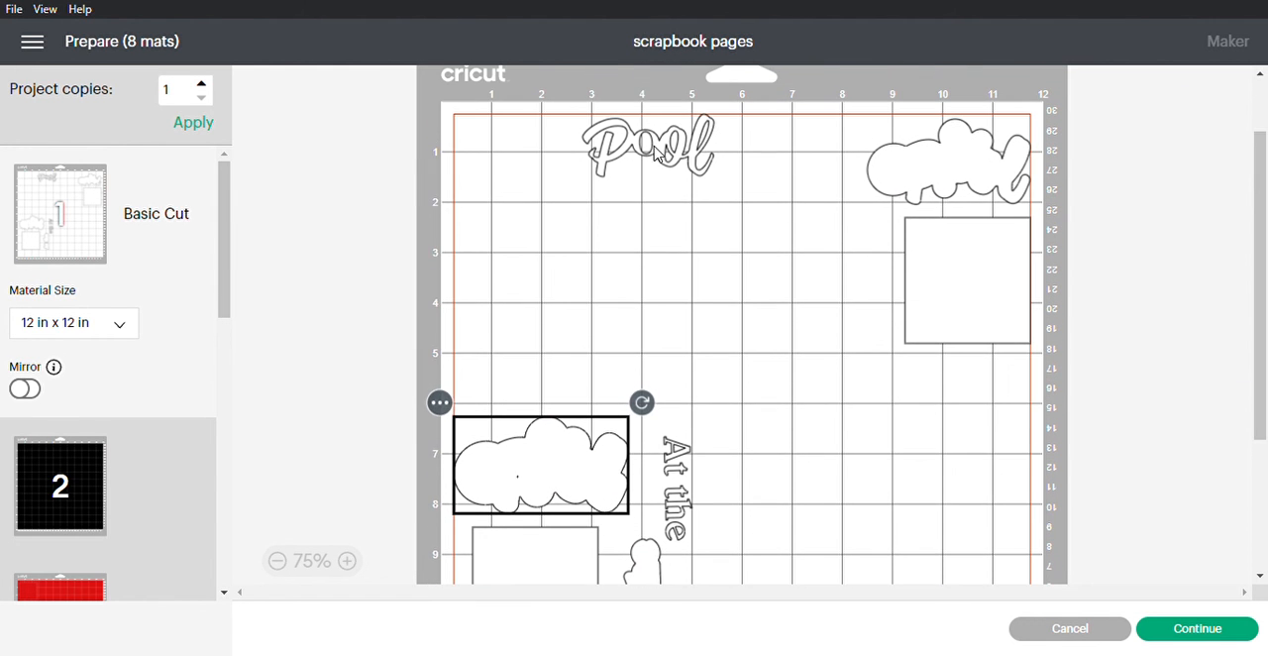
left_click_drag(649, 143, 951, 467)
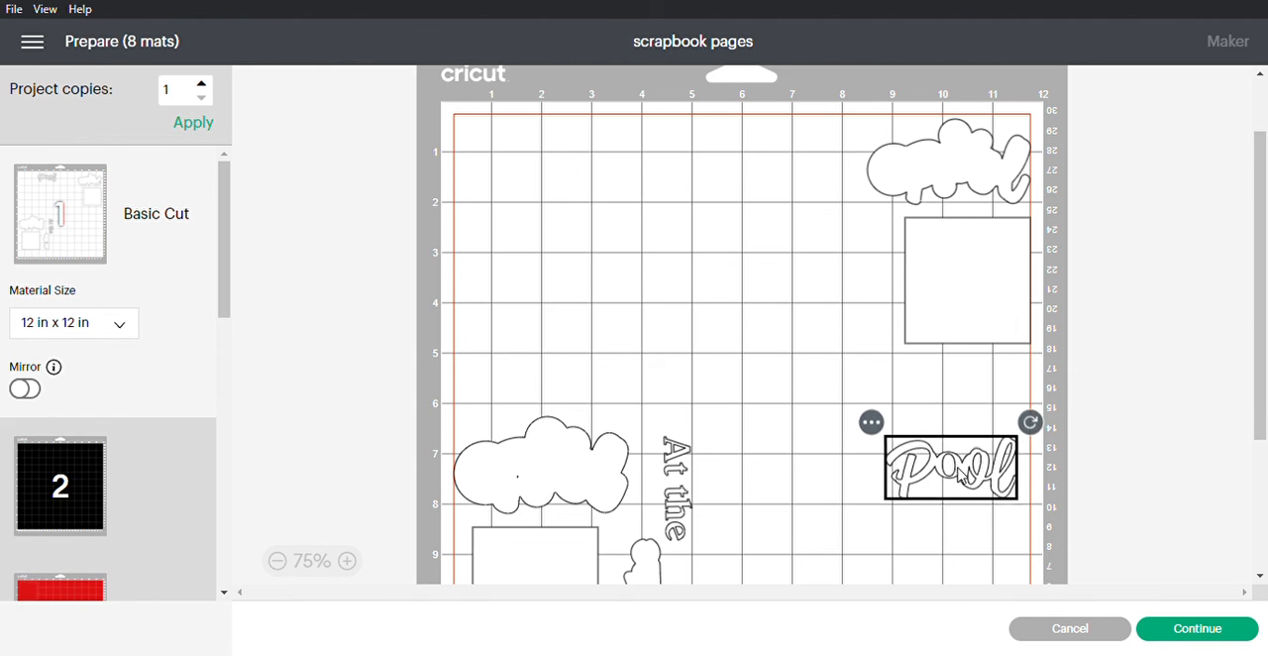
scroll("down", 3)
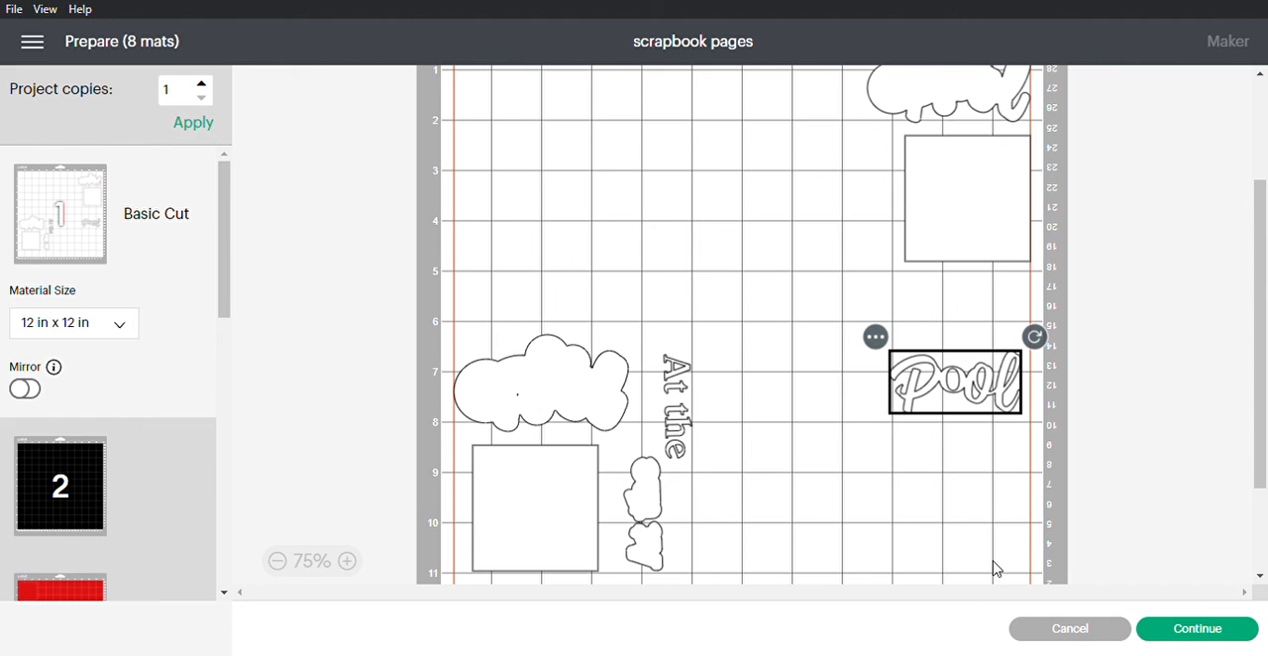
mouse_move(1180, 539)
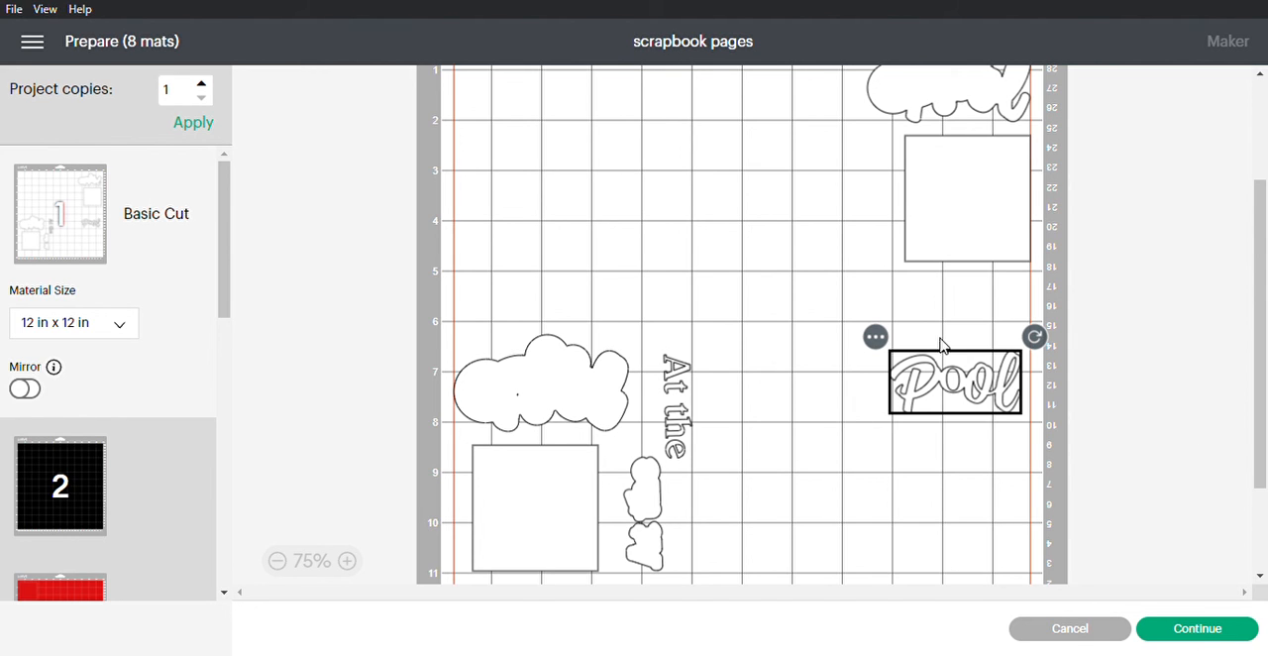
mouse_move(909, 287)
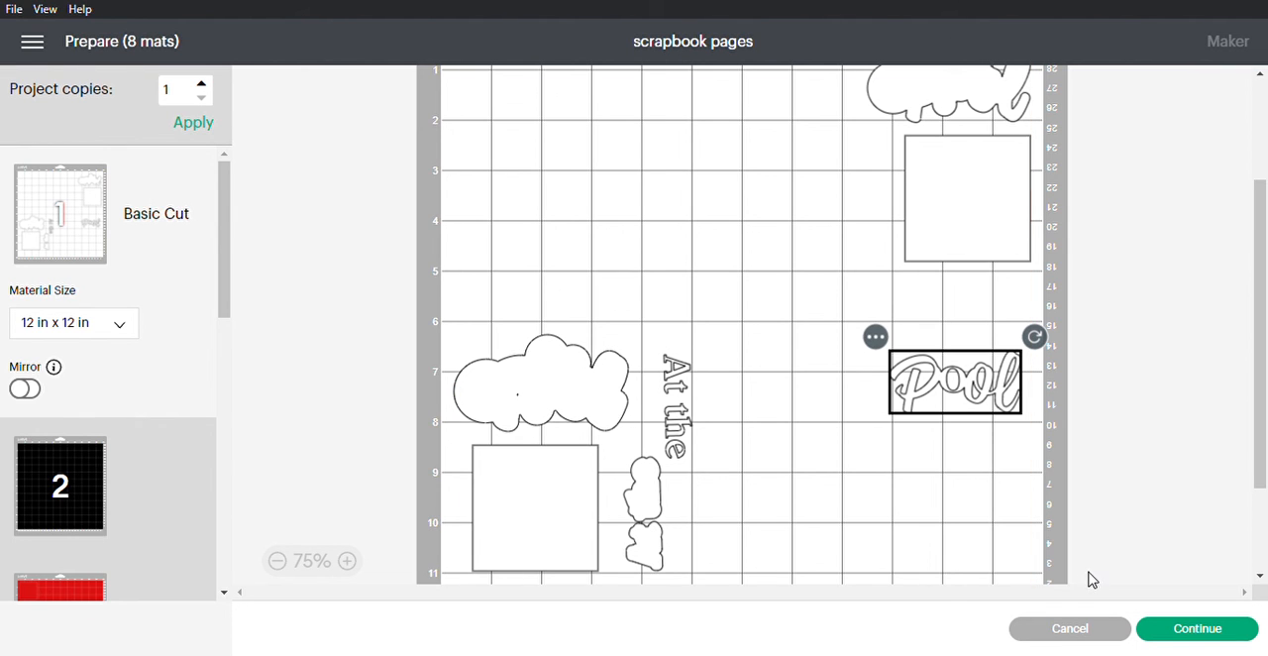
mouse_move(1202, 648)
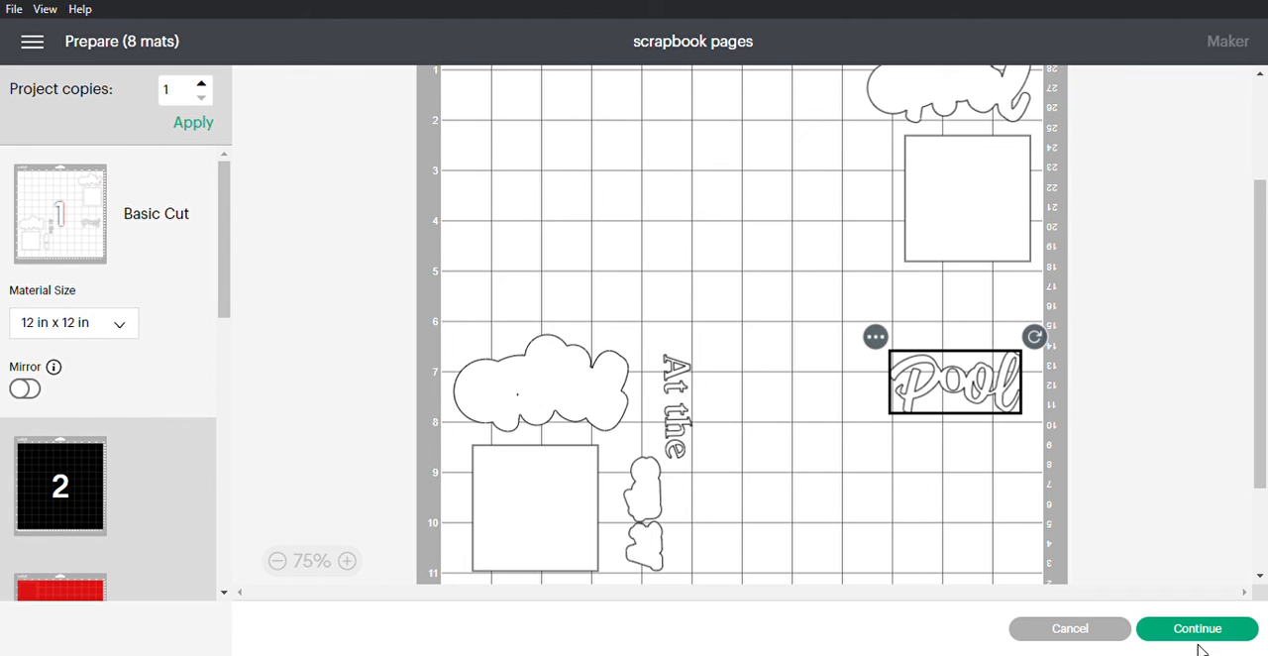
mouse_move(1110, 73)
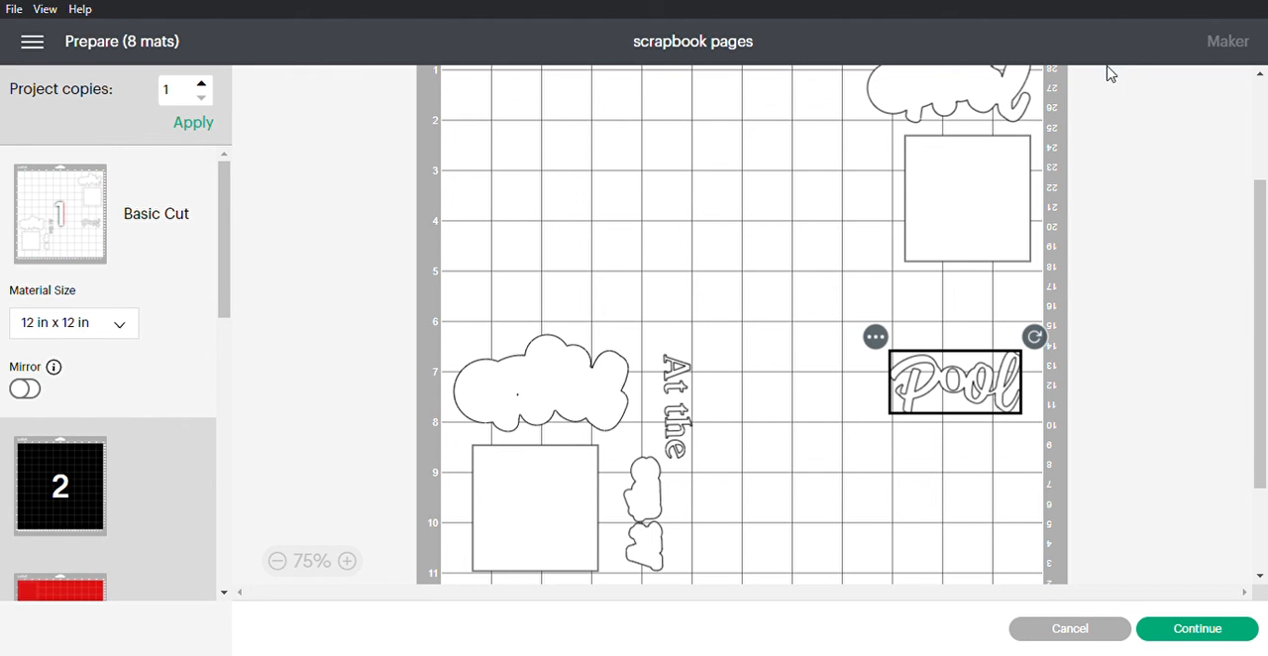